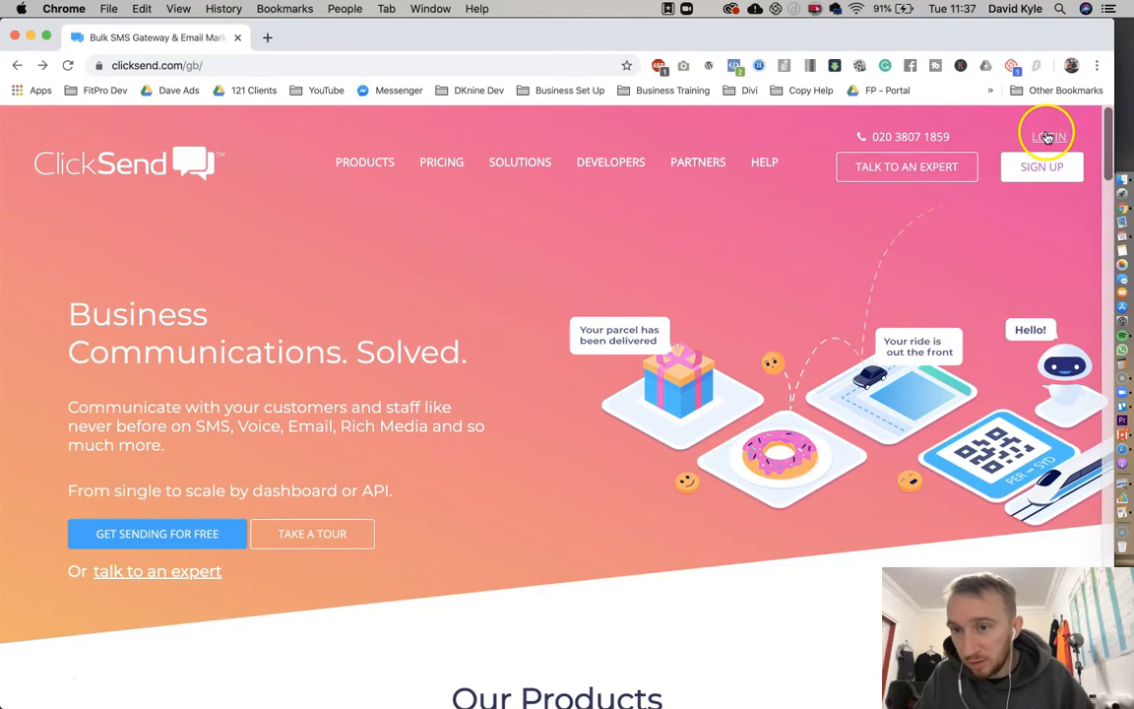
- Sign in to the ClickSend account with username and password from the homepage Login
click(1046, 136)
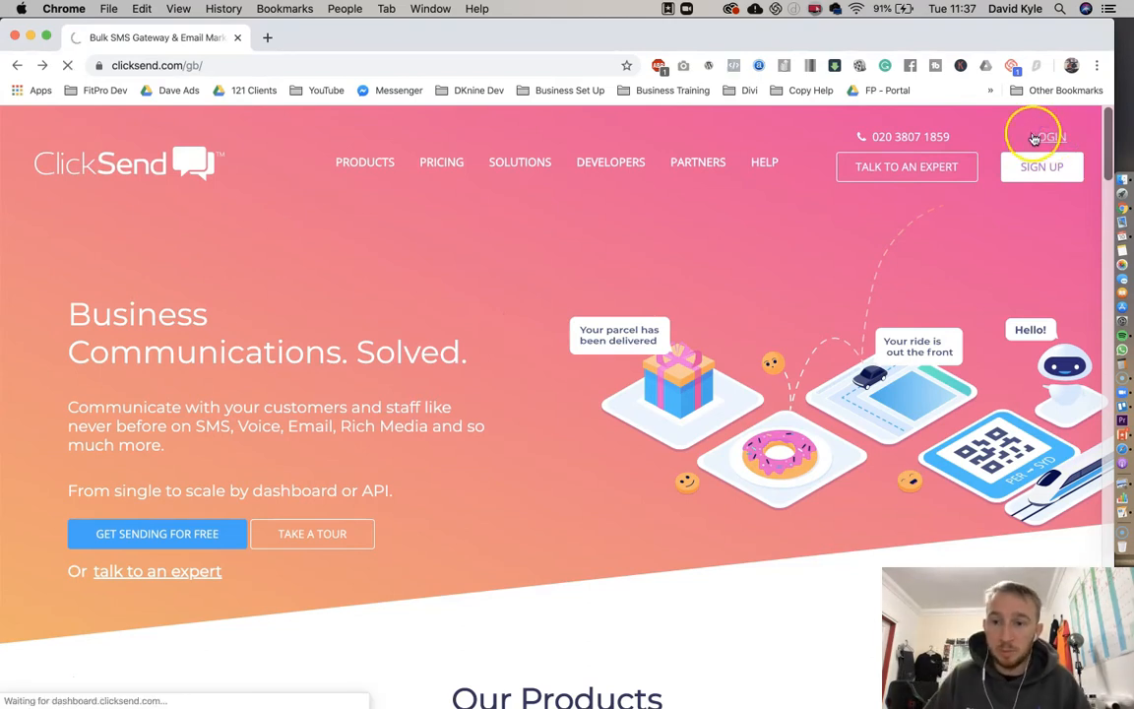
click(1042, 138)
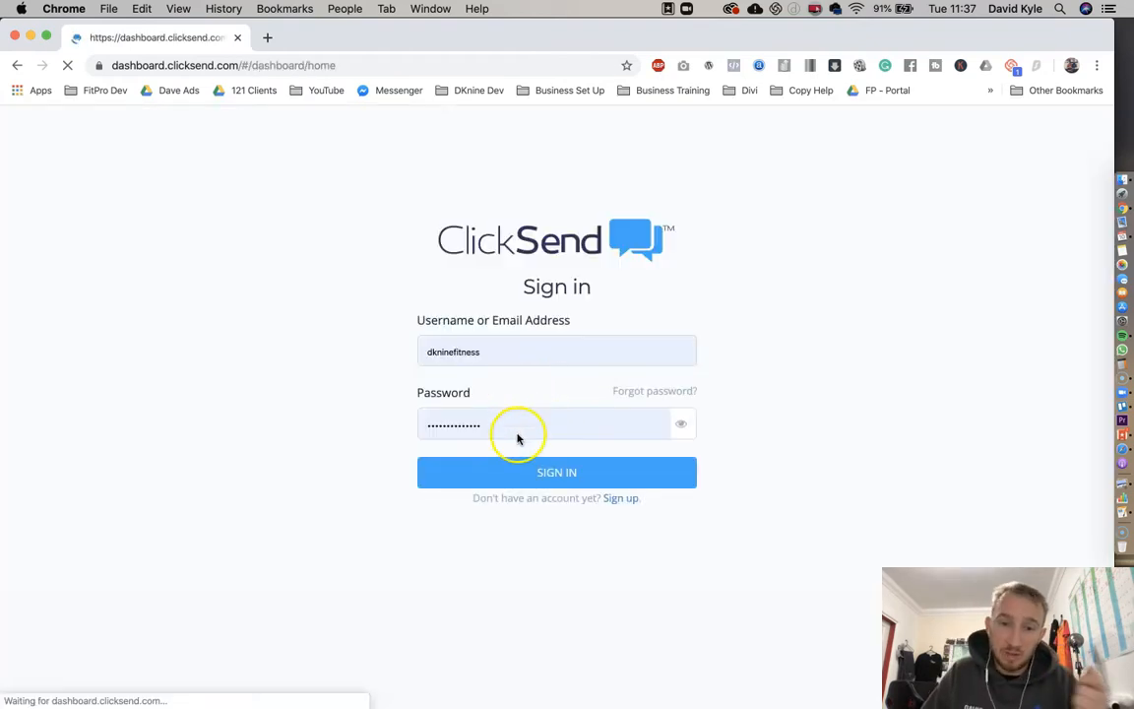
click(556, 473)
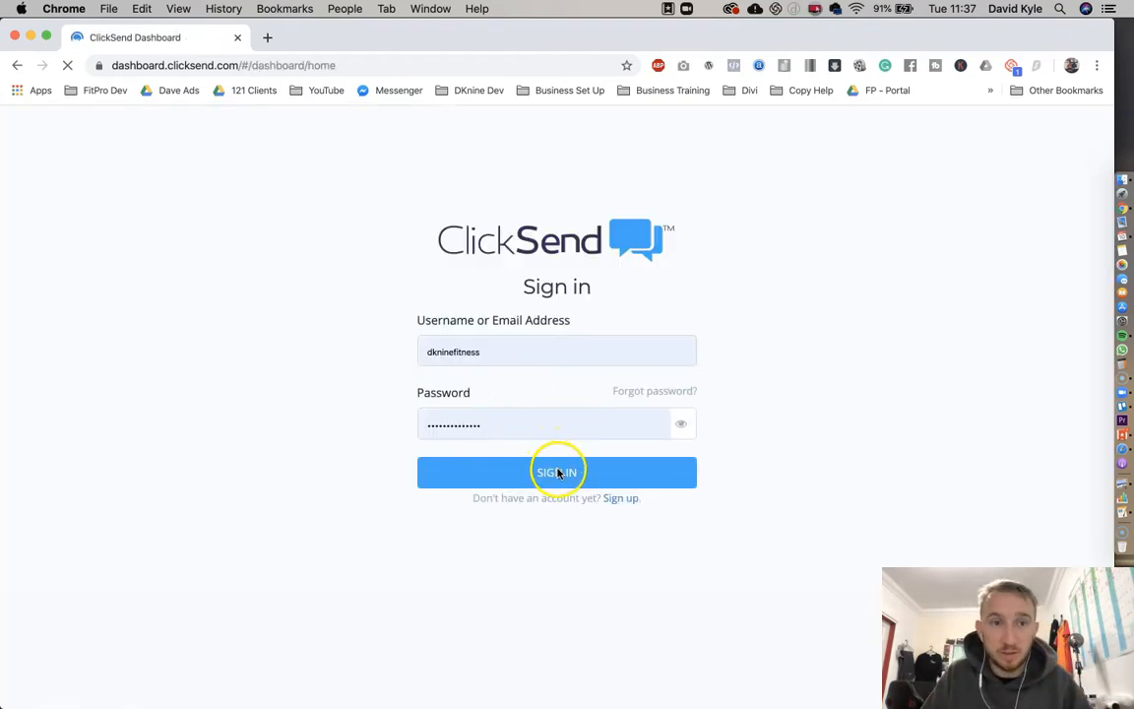
click(555, 473)
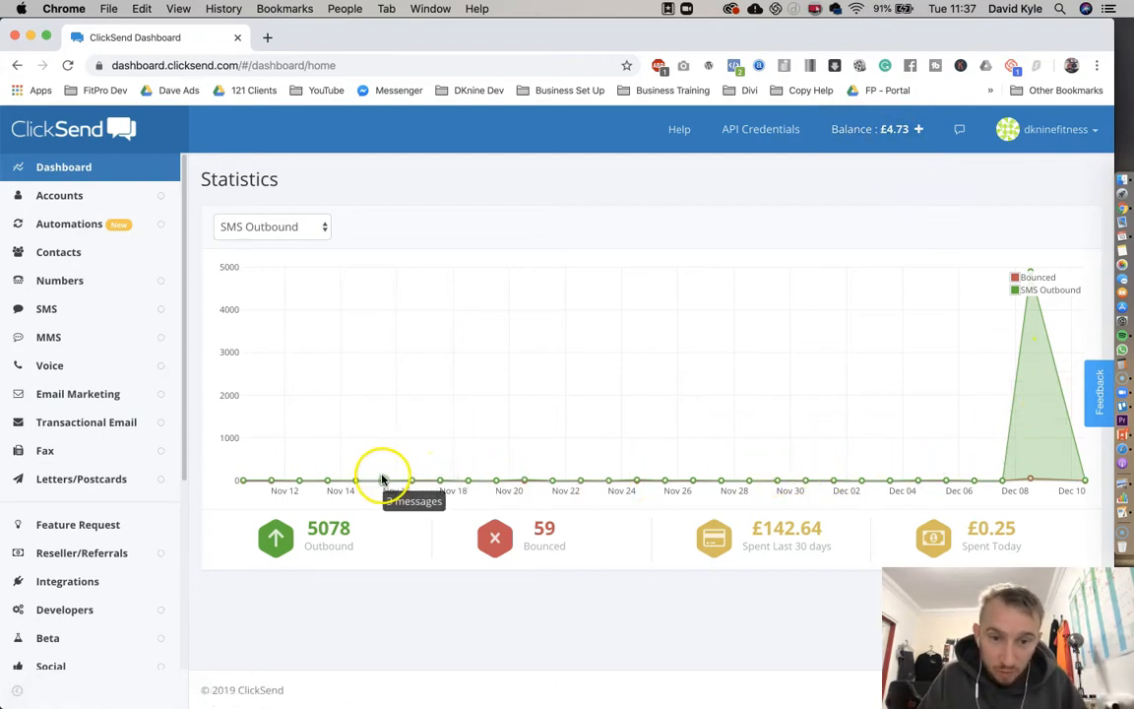
mouse_move(477, 500)
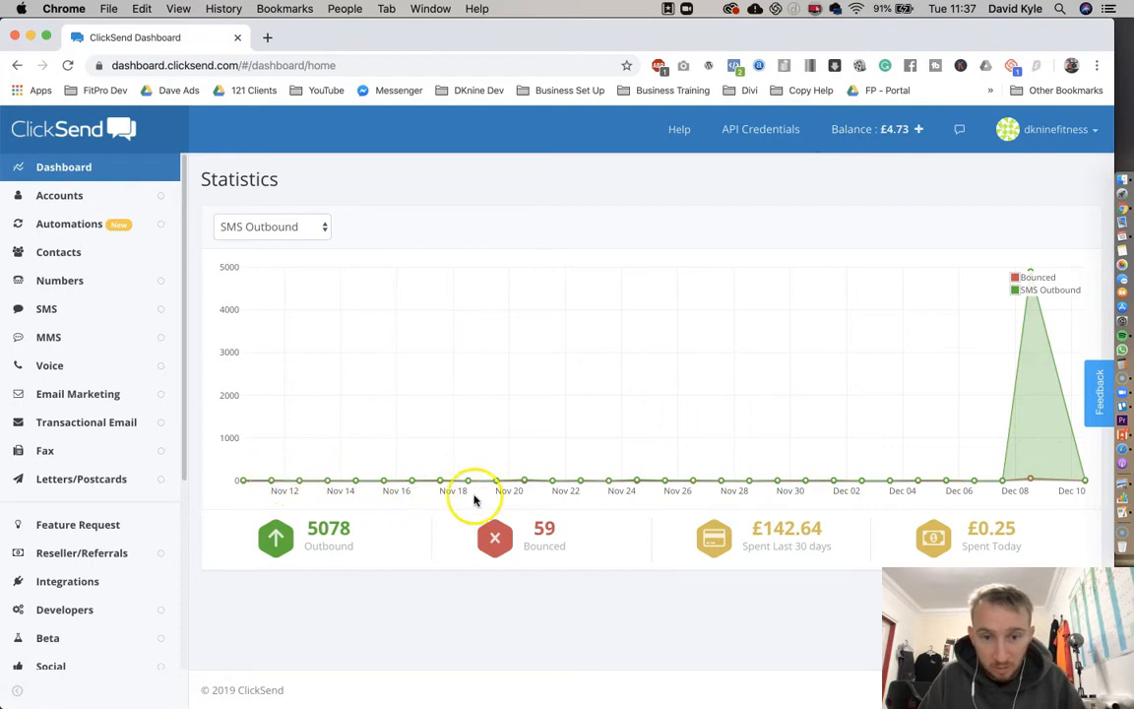
mouse_move(882, 467)
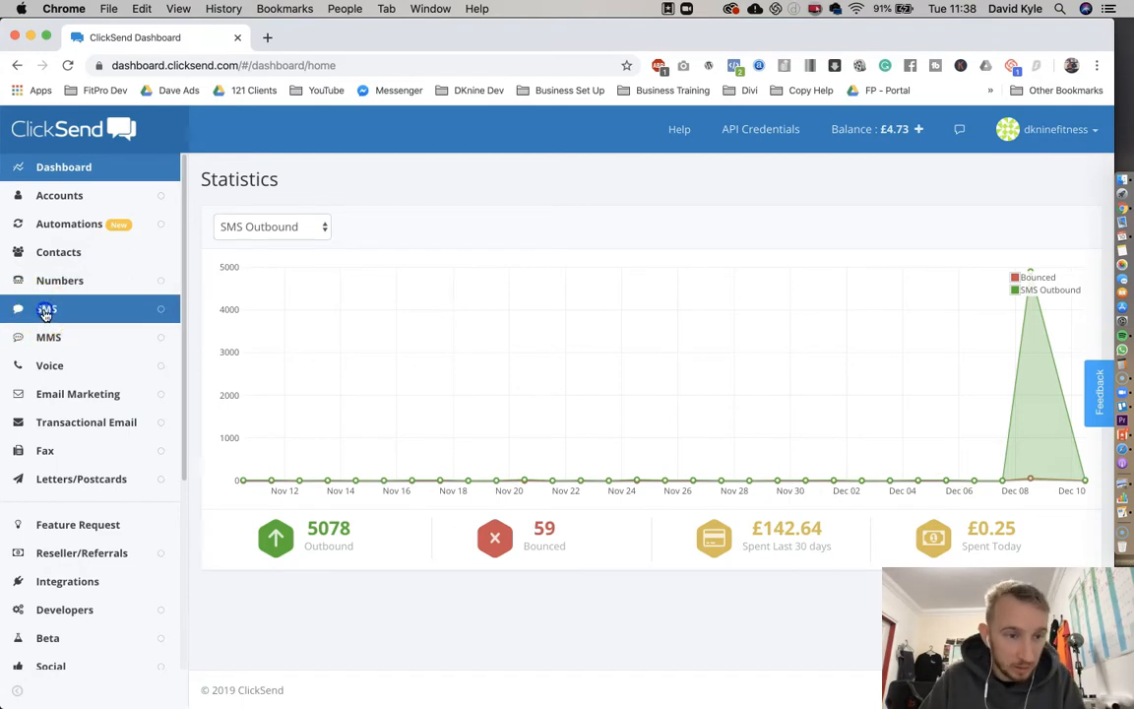
- Go via Send Quick SMS to Contacts and view the Manage Contact Lists table with counts
click(48, 310)
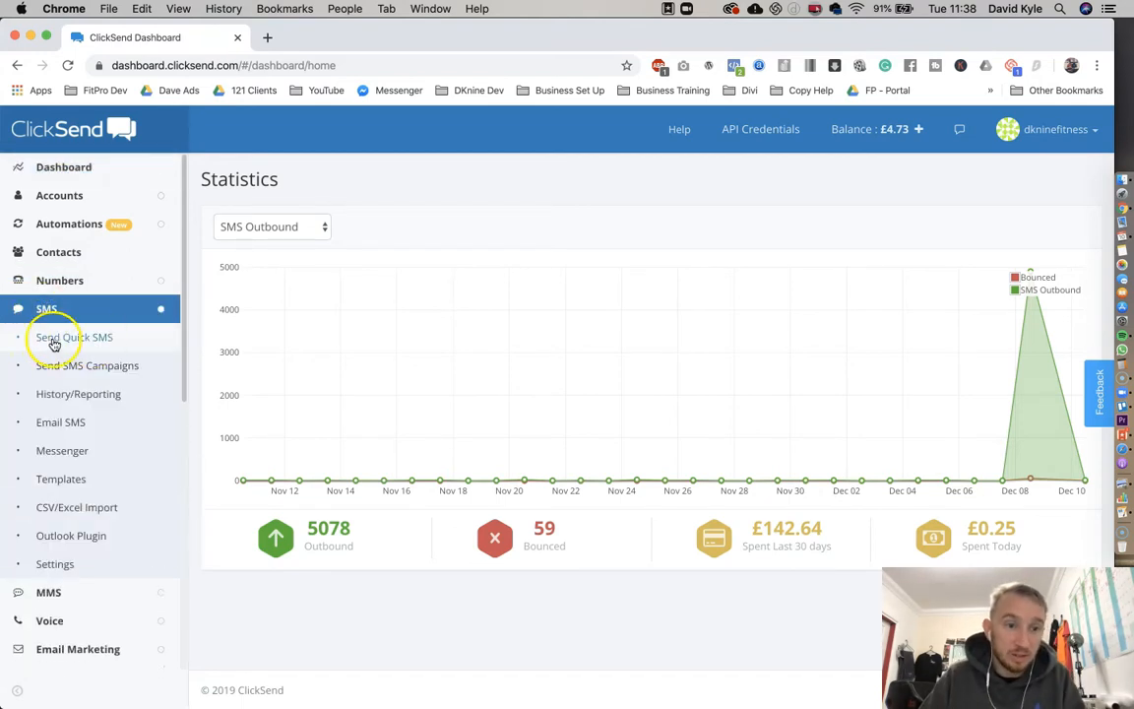
click(75, 337)
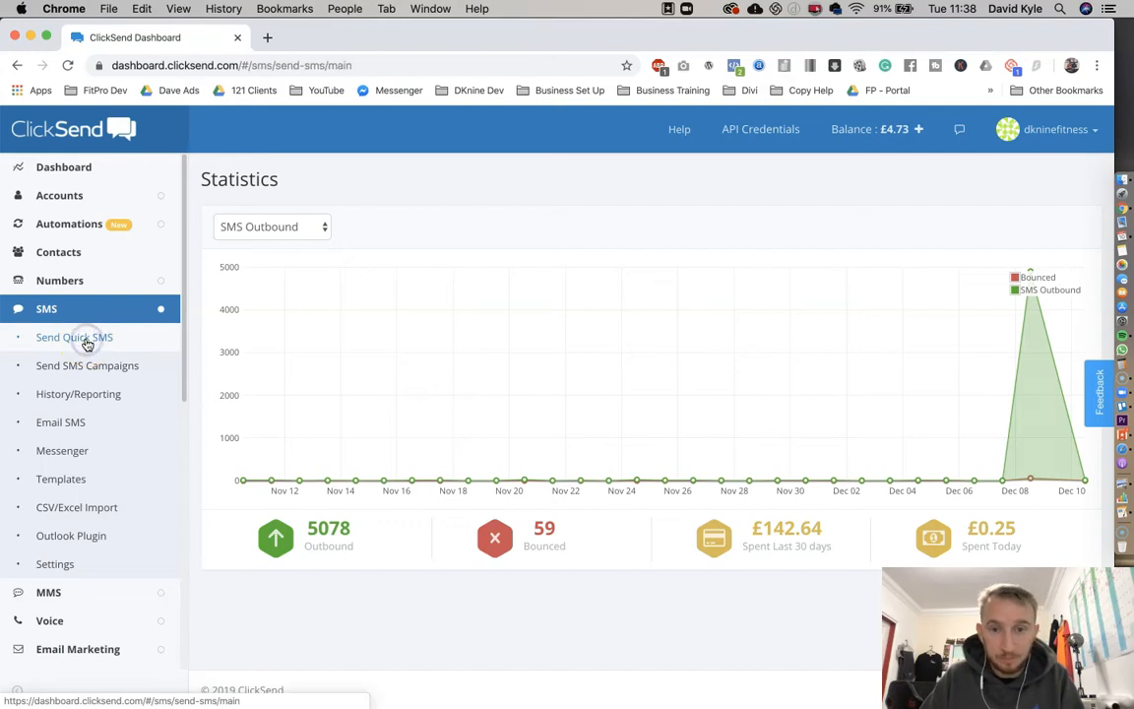
click(75, 337)
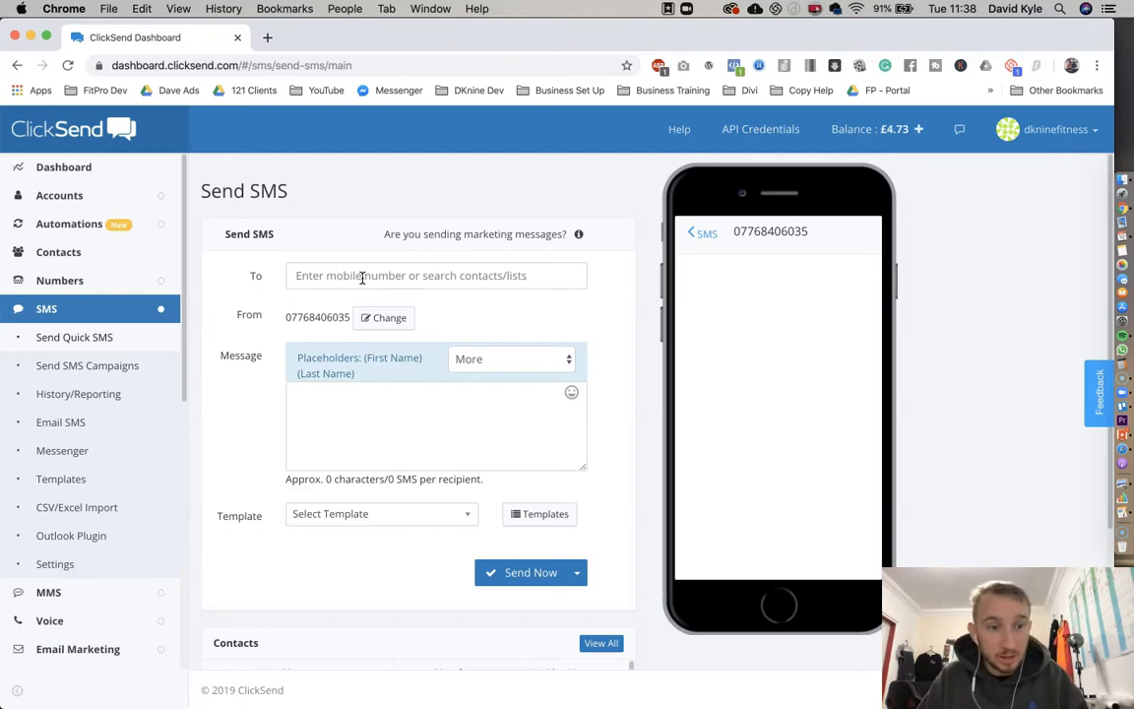
click(59, 252)
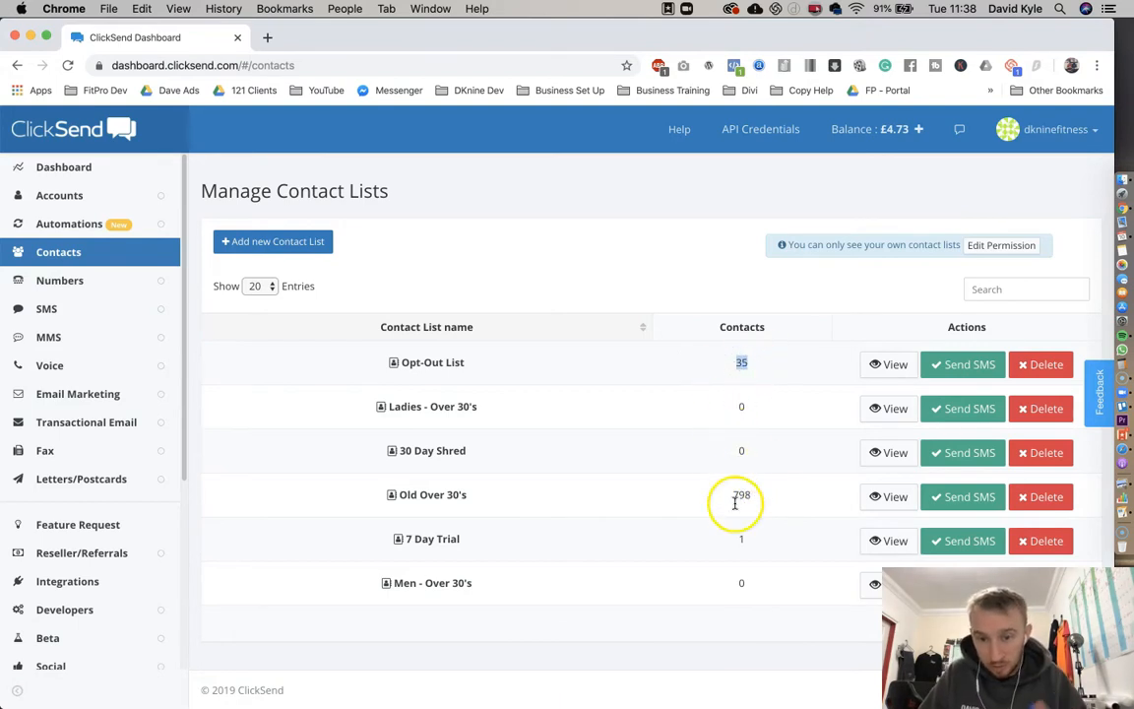
mouse_move(745, 414)
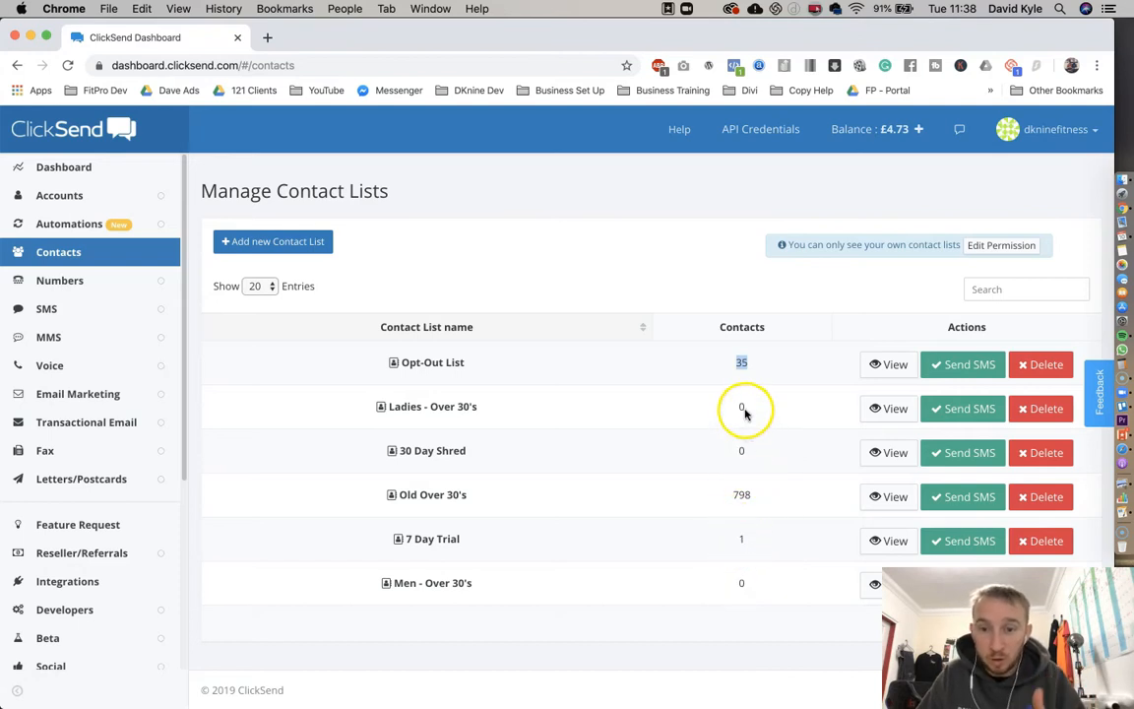
mouse_move(744, 489)
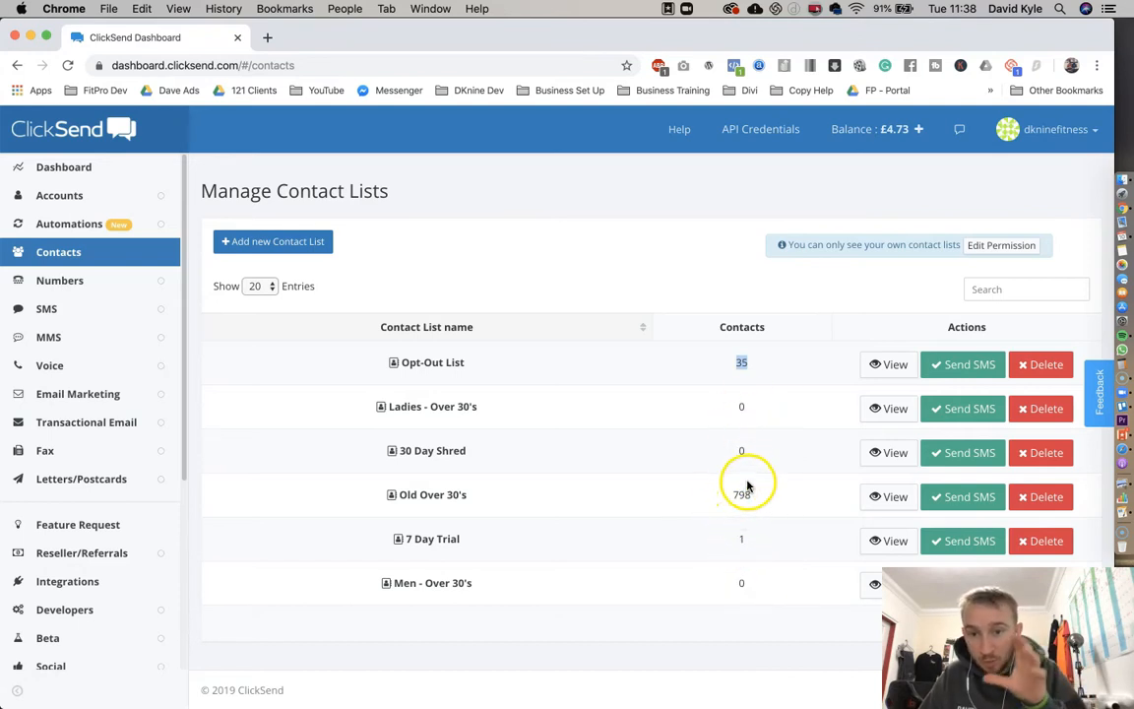
- Go to Send SMS Campaigns and add a new campaign to get an empty form
click(47, 307)
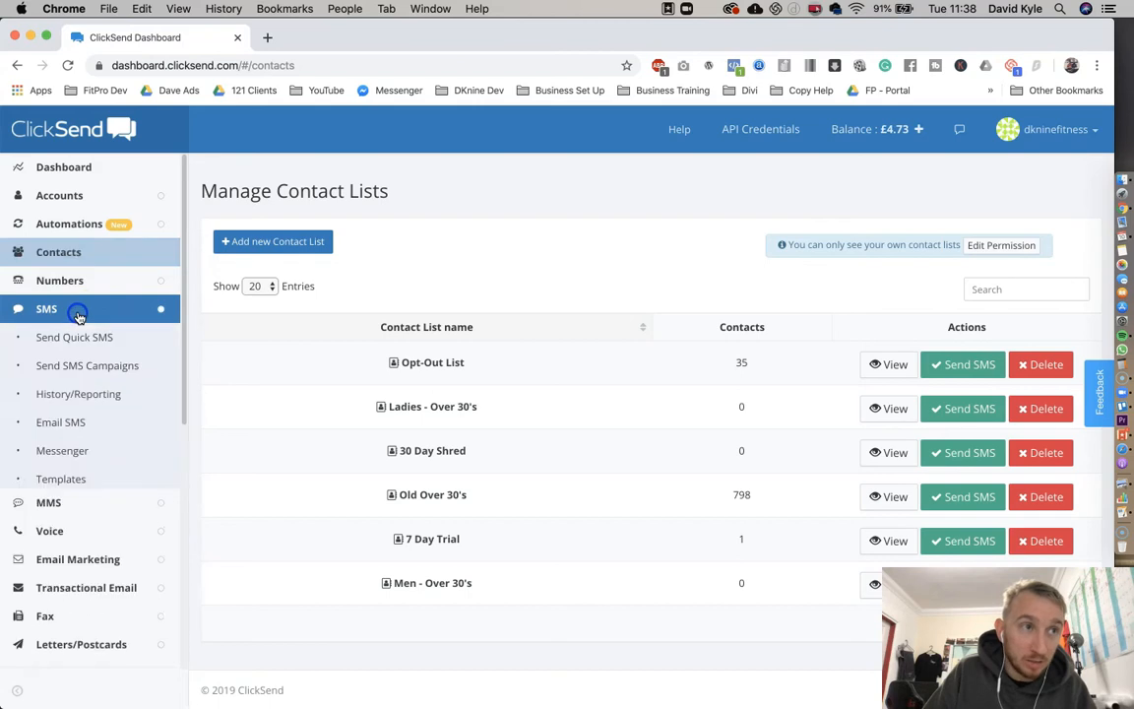
click(47, 307)
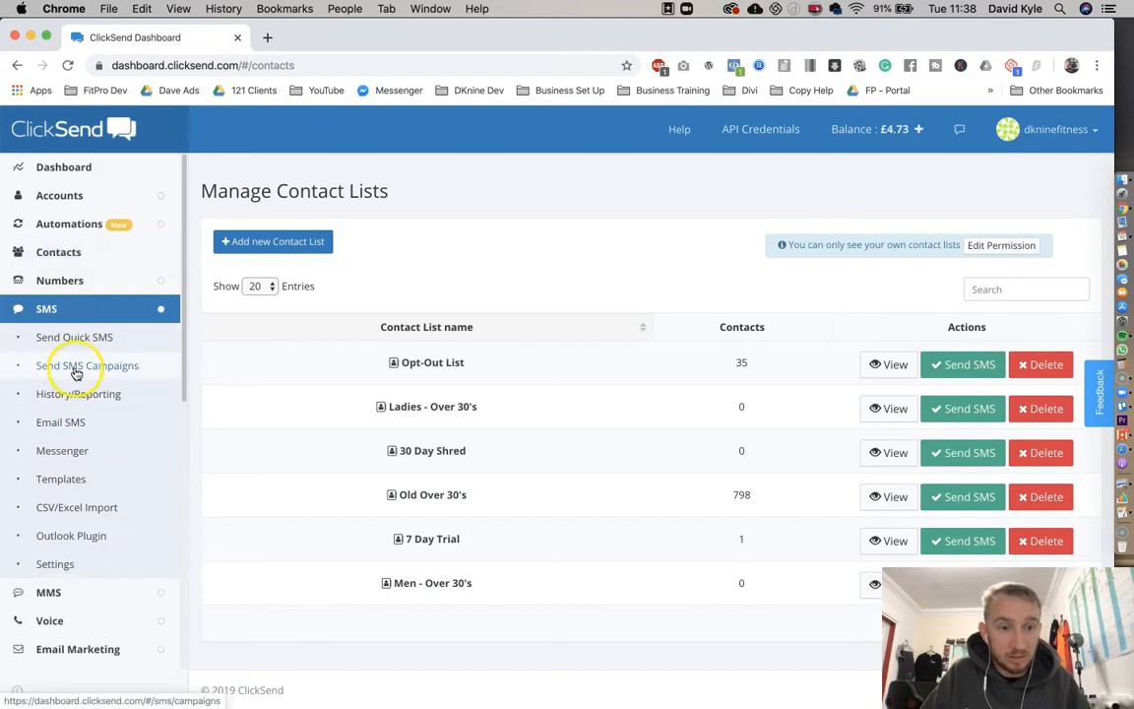
click(86, 364)
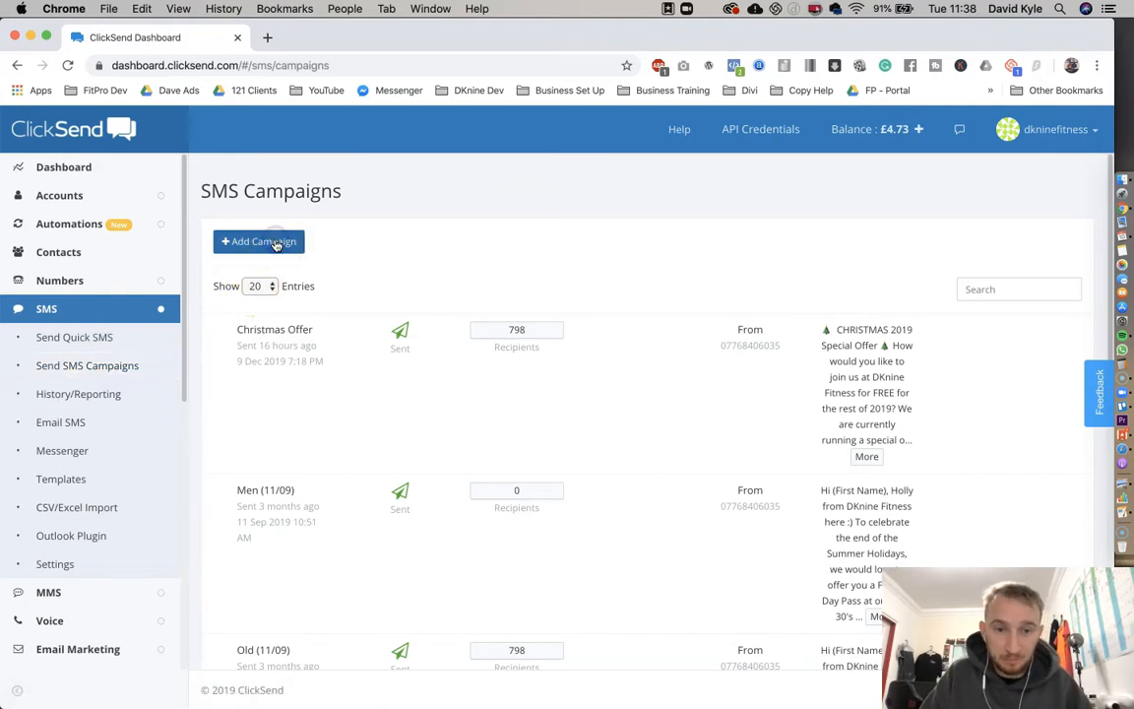
click(258, 240)
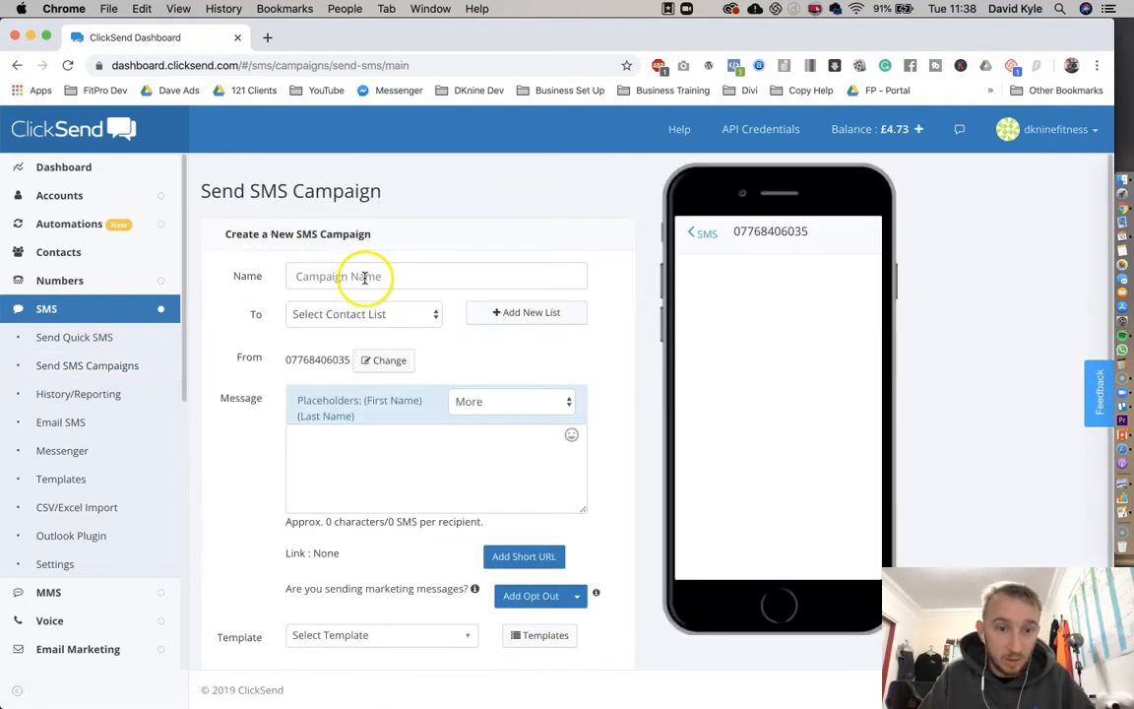
- Name the campaign 'Test for YouTube' and target the Old Over 30's contact list
text(Test for YouTube)
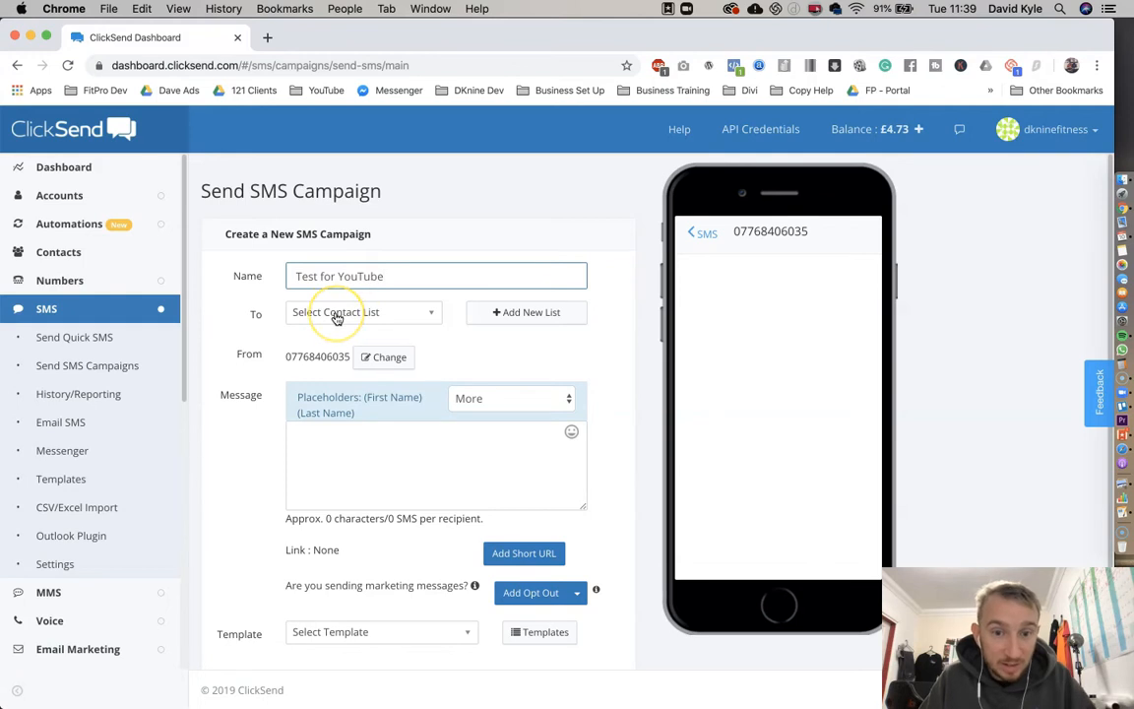
click(362, 311)
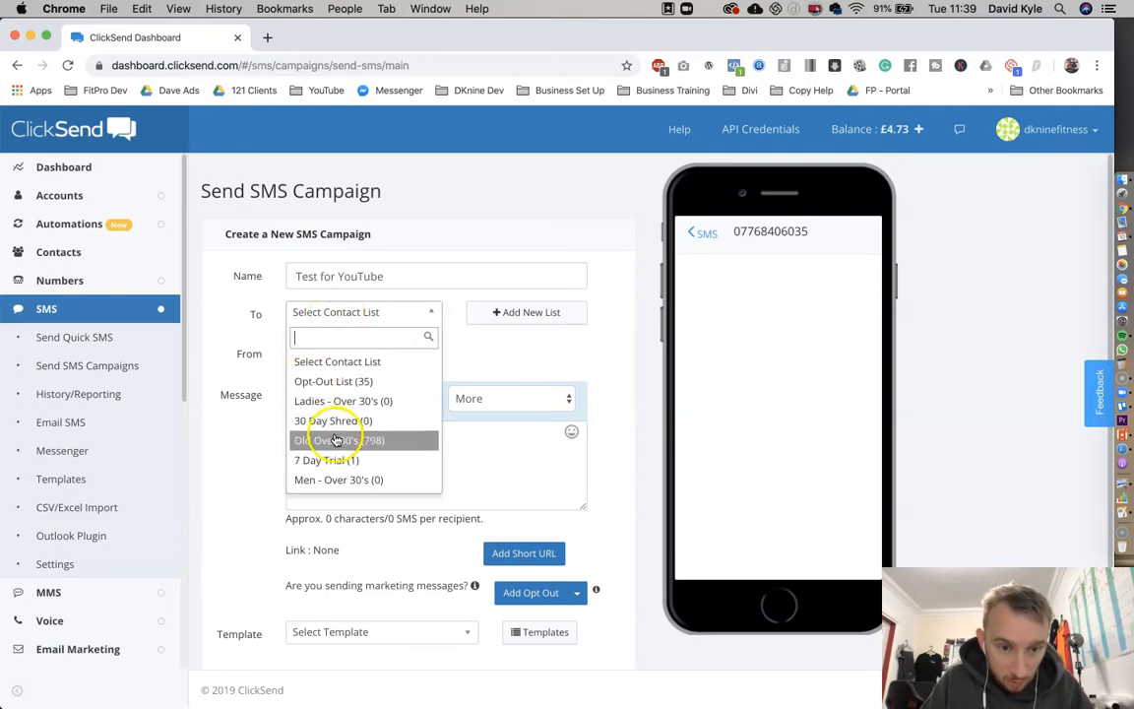
click(339, 441)
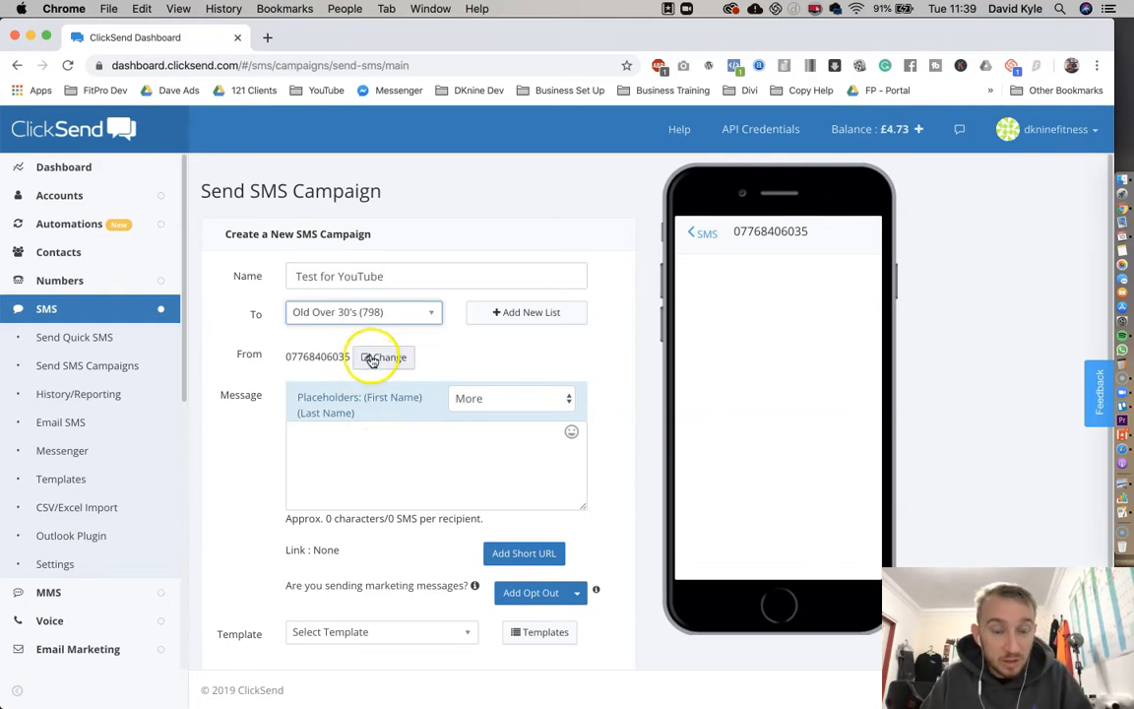
click(382, 356)
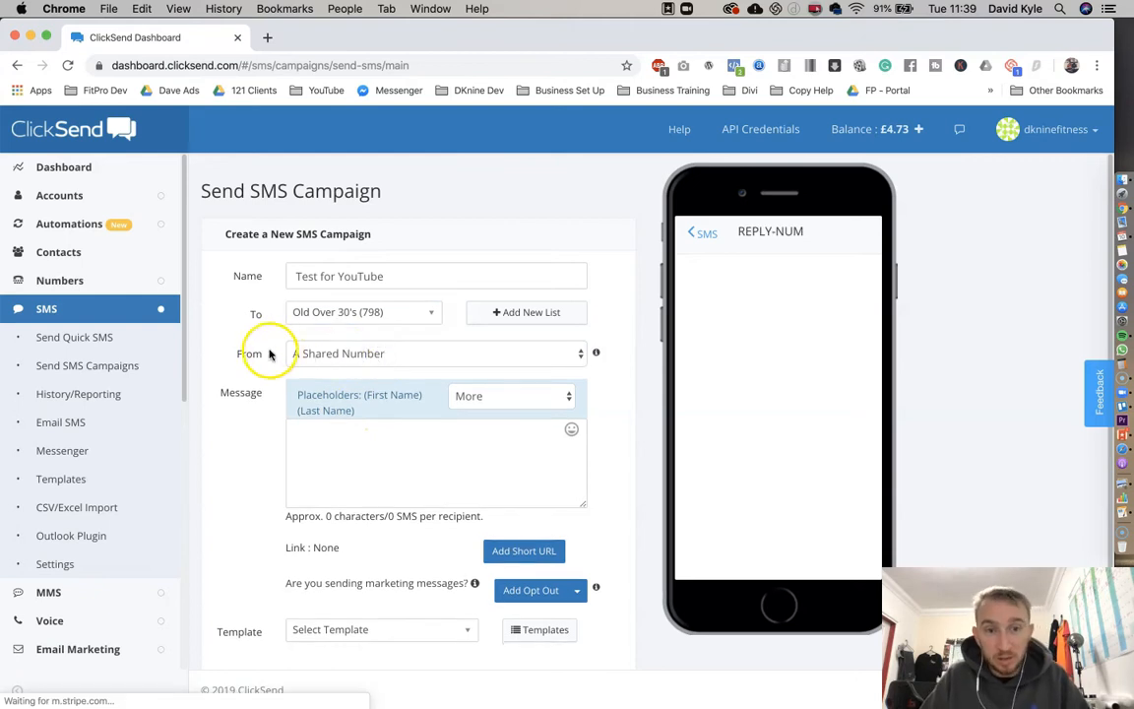
click(437, 354)
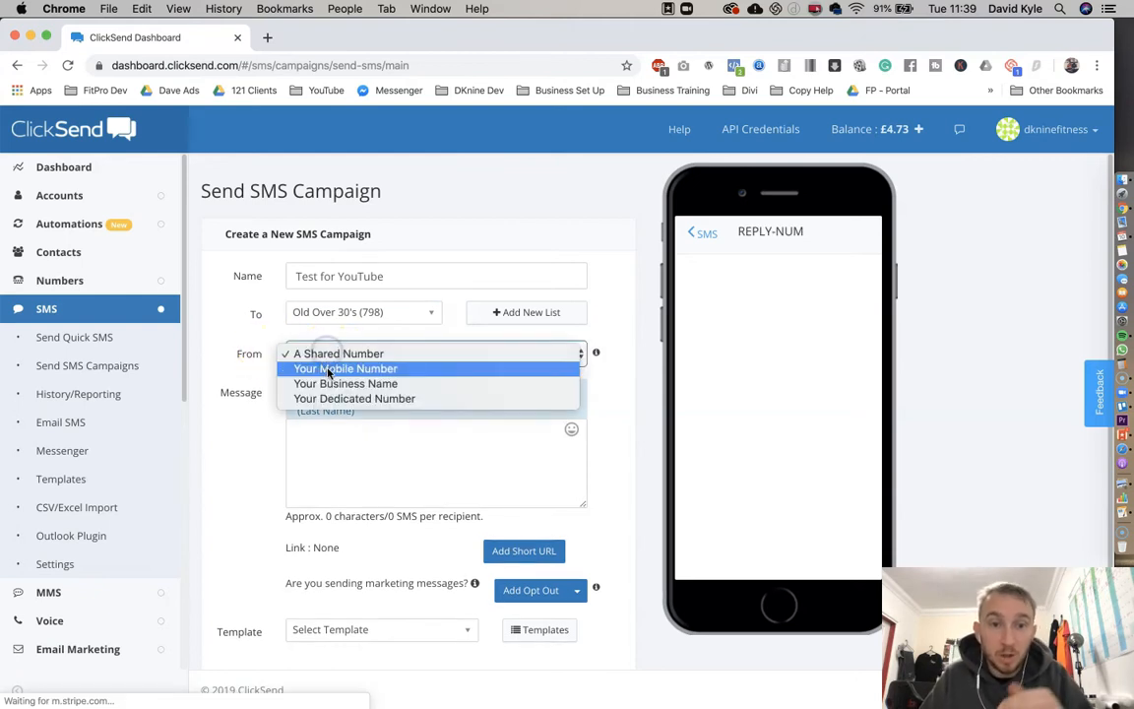
mouse_move(354, 398)
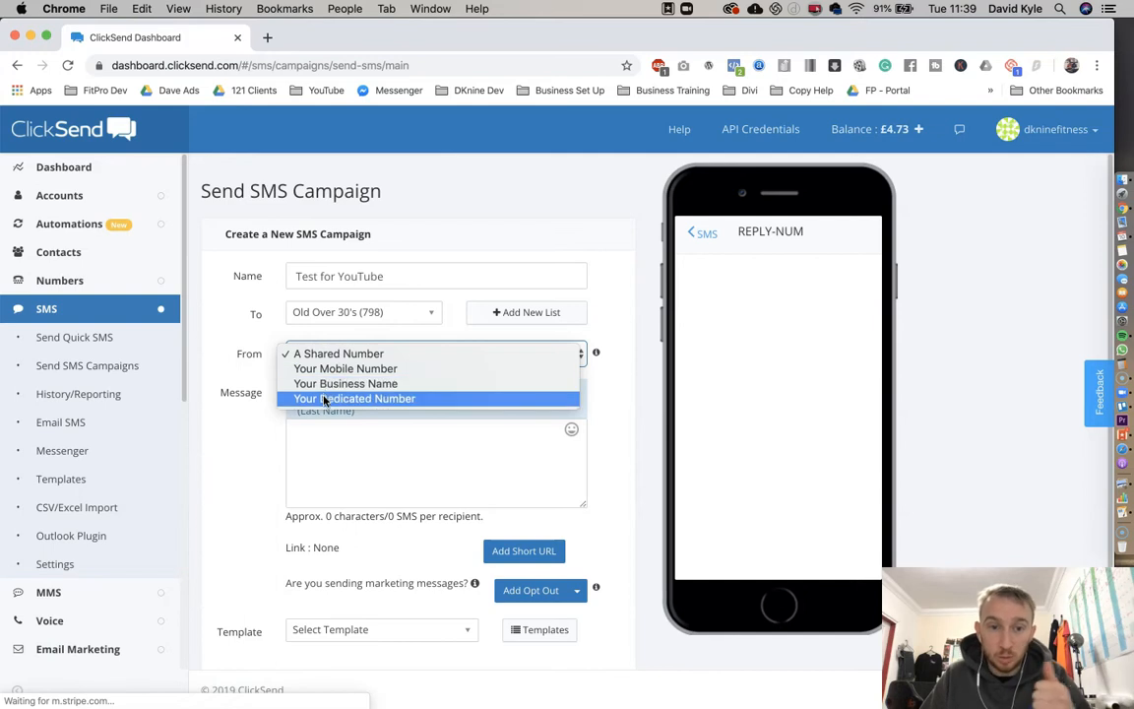
mouse_move(347, 369)
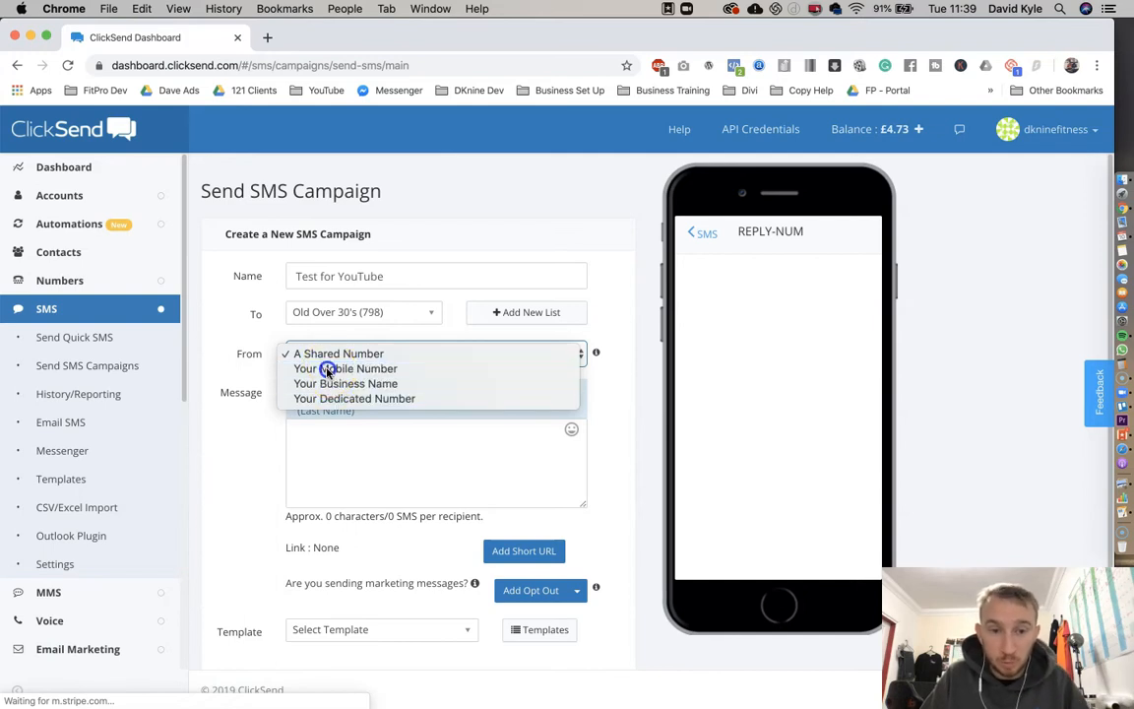
click(347, 368)
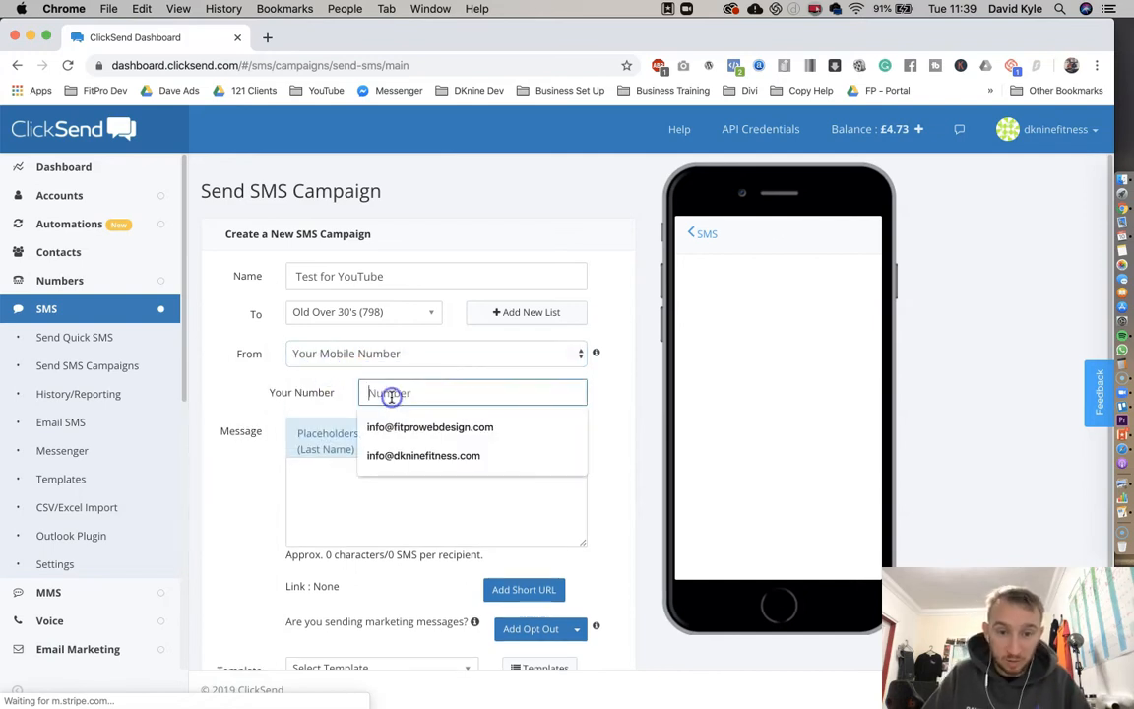
text(070)
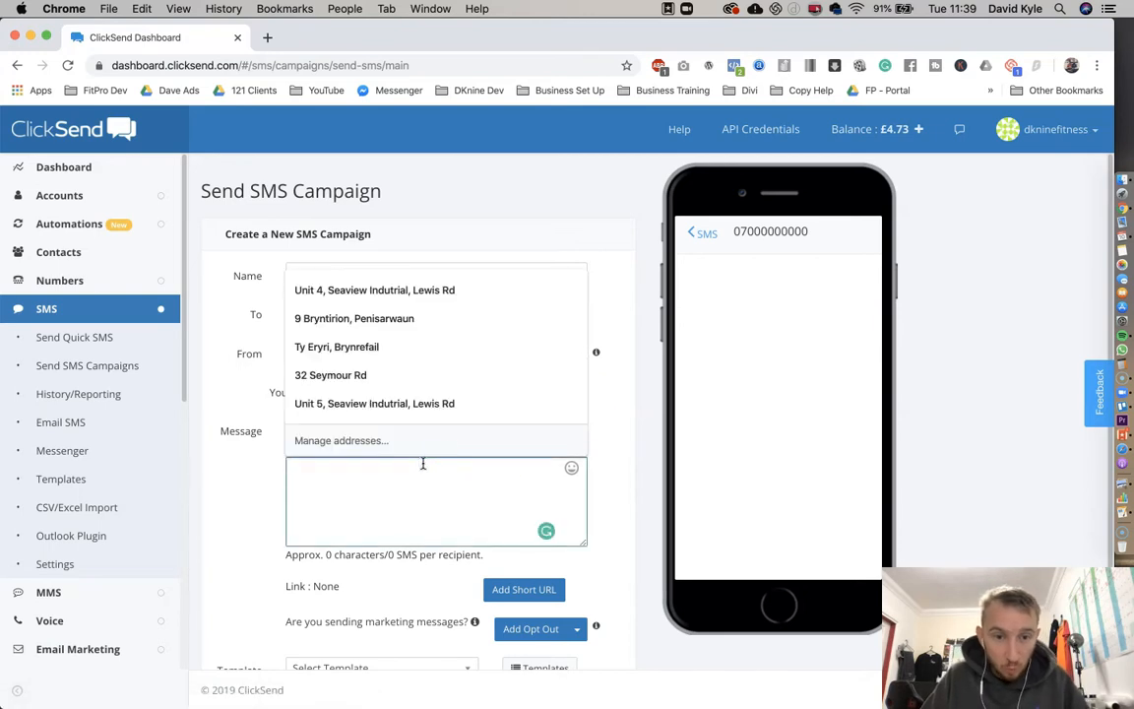
- Write 'Hi (First Name), this is a test text message for my YouTube video.' using the first-name placeholder
text(Hi)
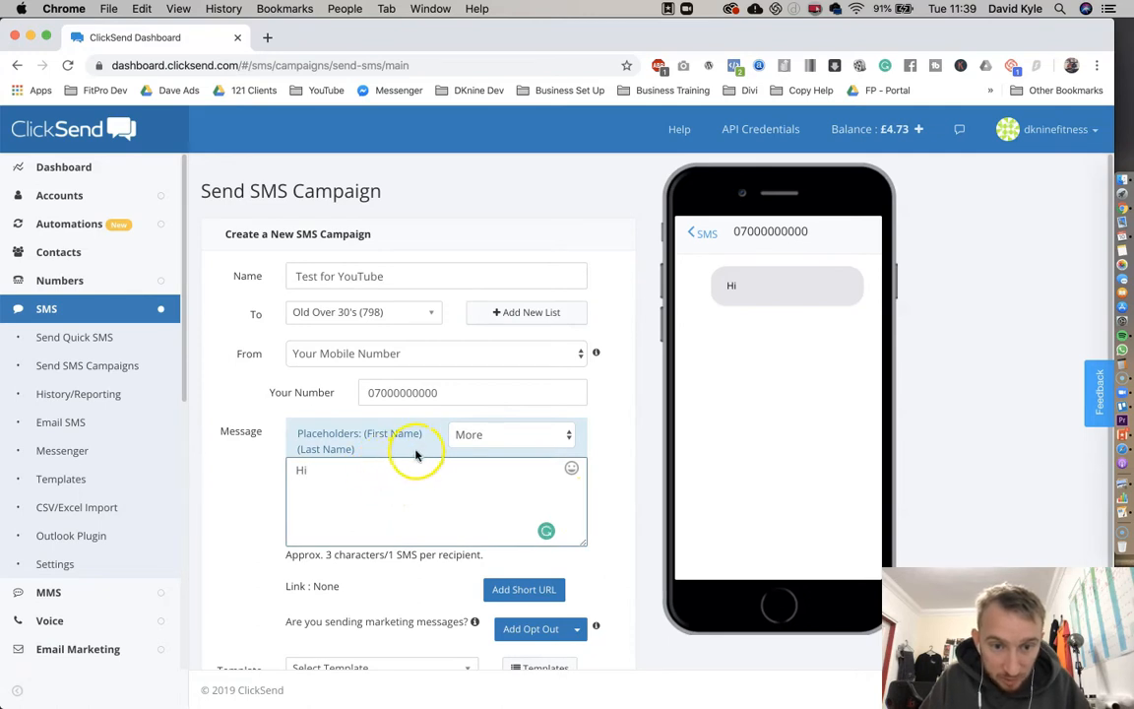
click(508, 435)
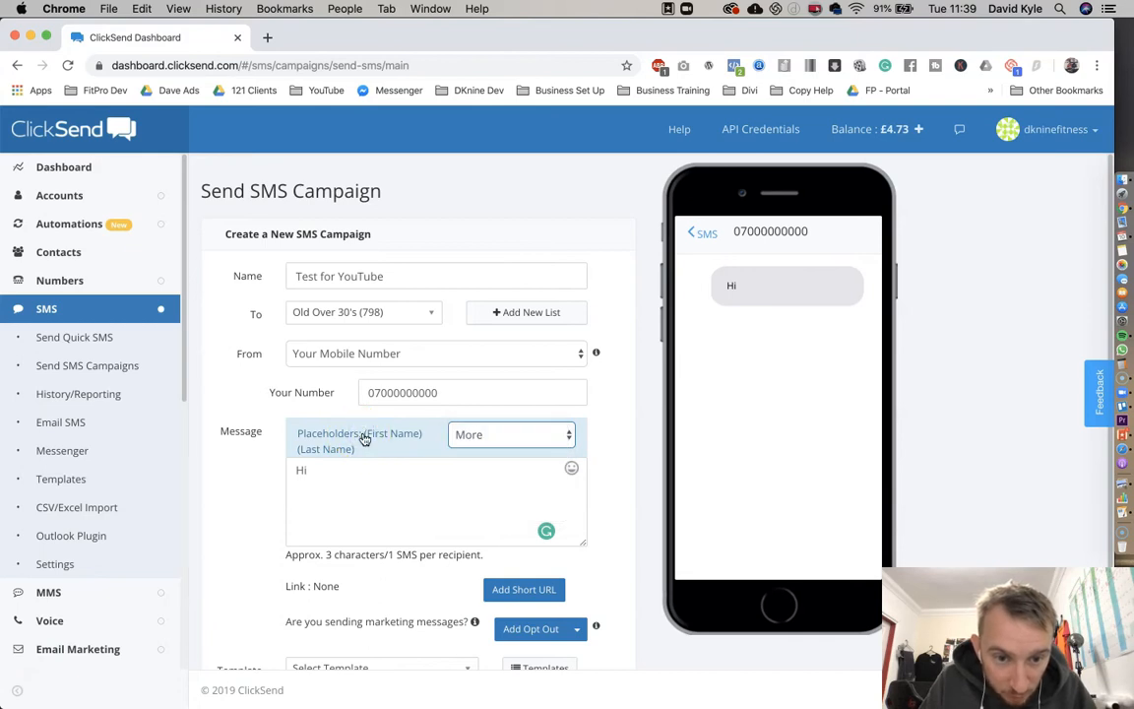
click(390, 434)
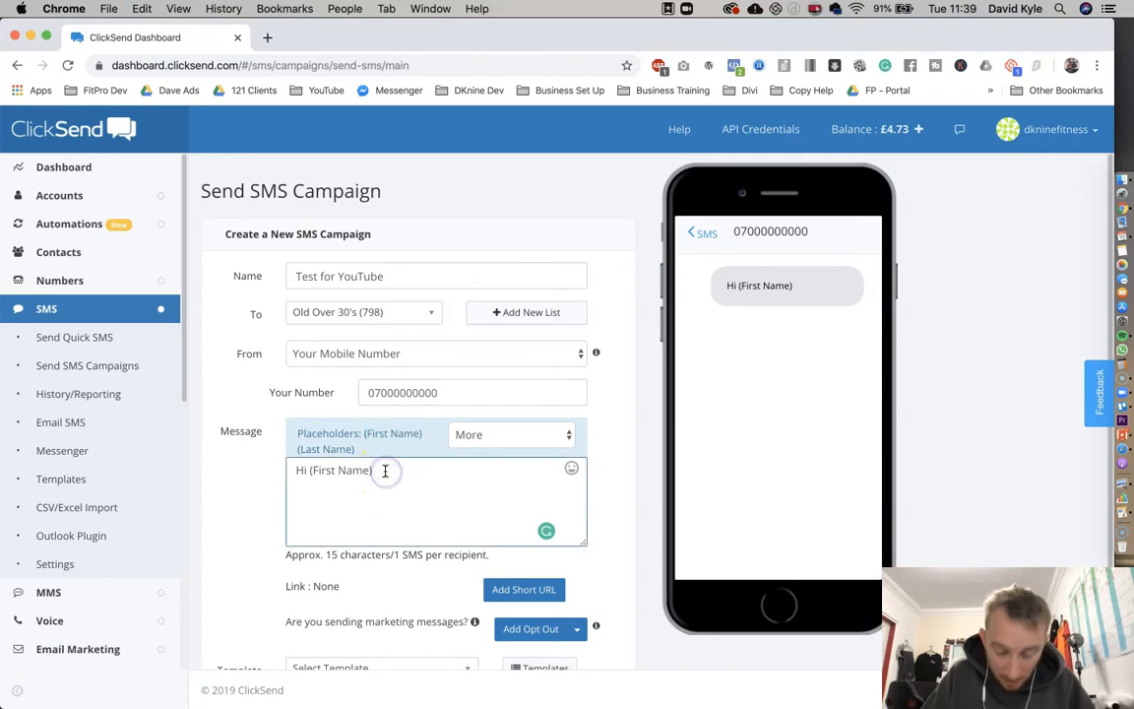
text(, th)
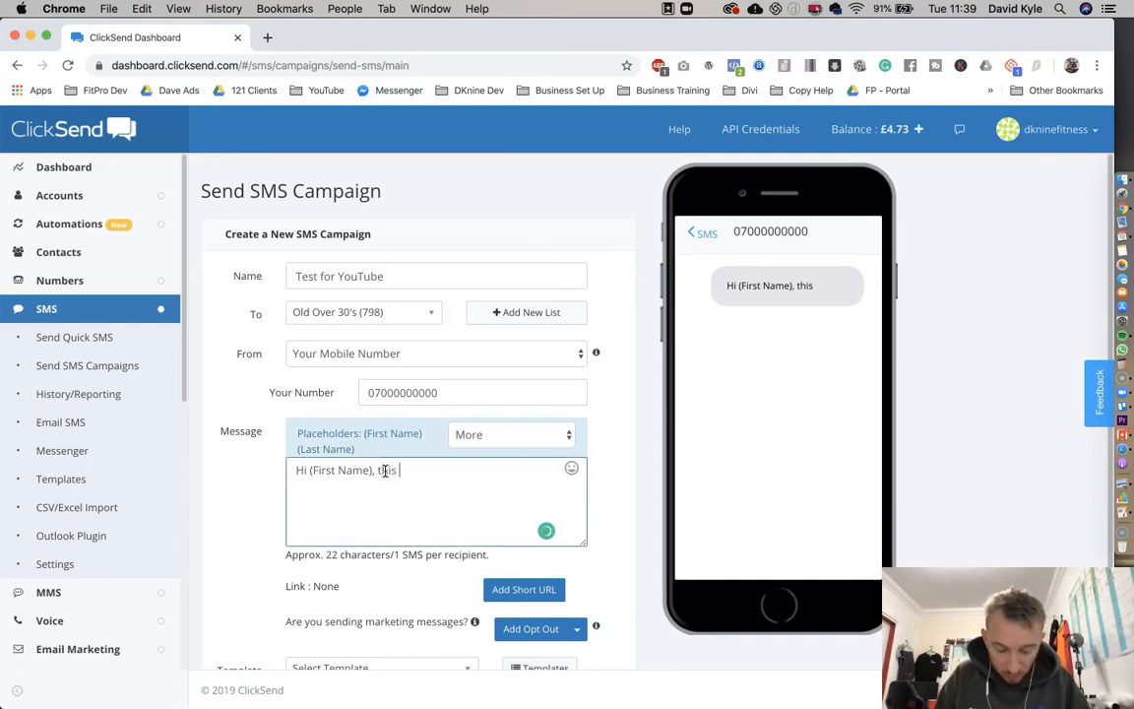
text(is a test text message)
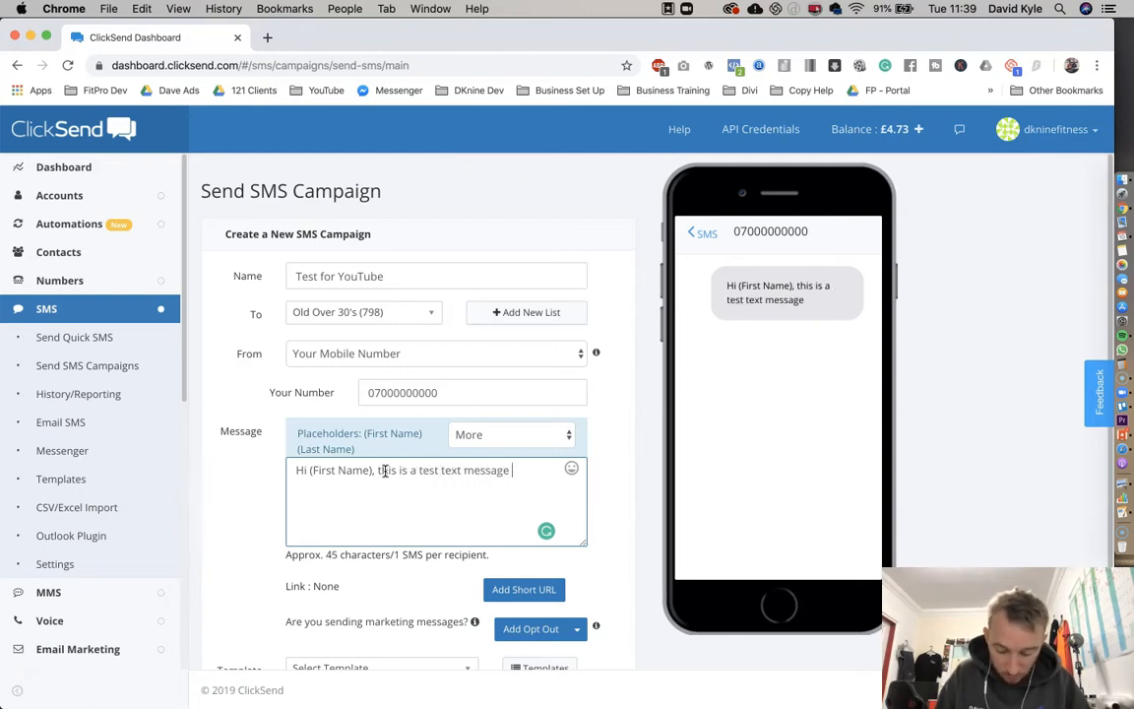
text(for my YouTube video)
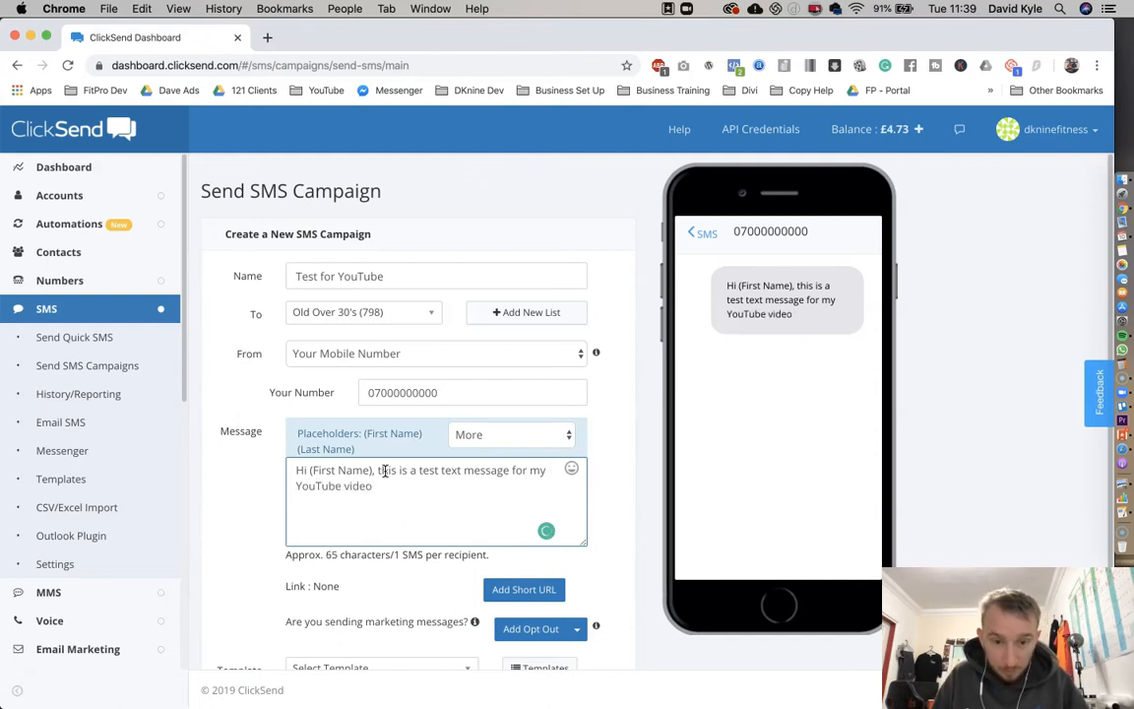
text(.)
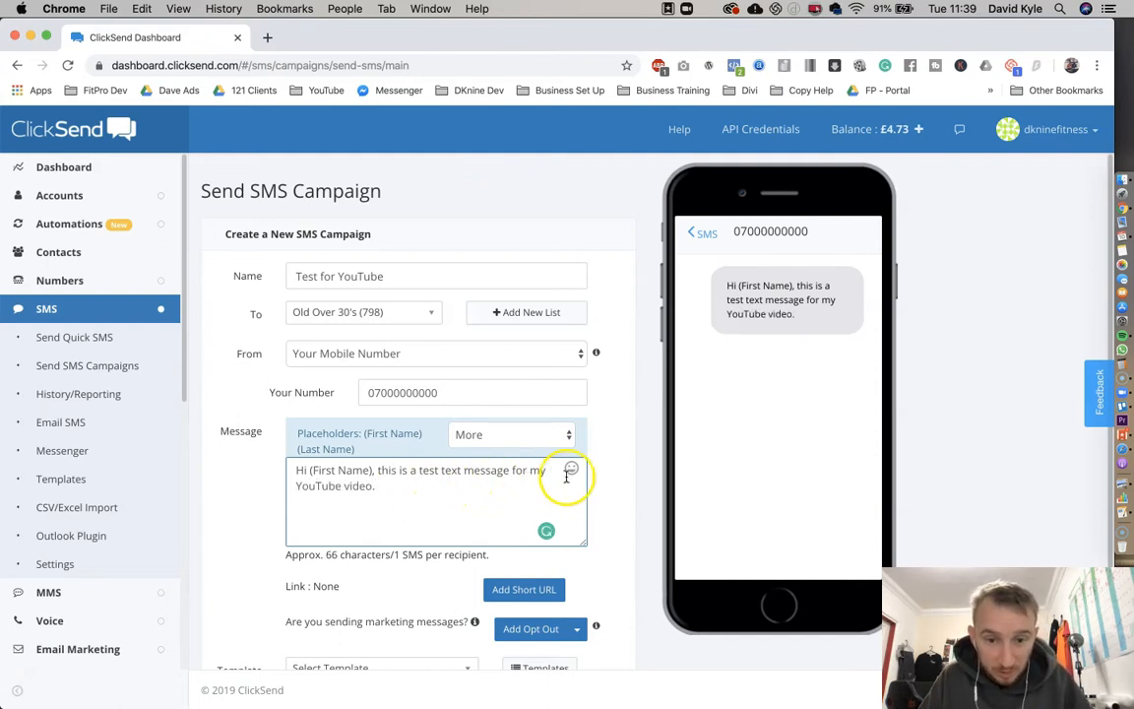
scroll(down, 3)
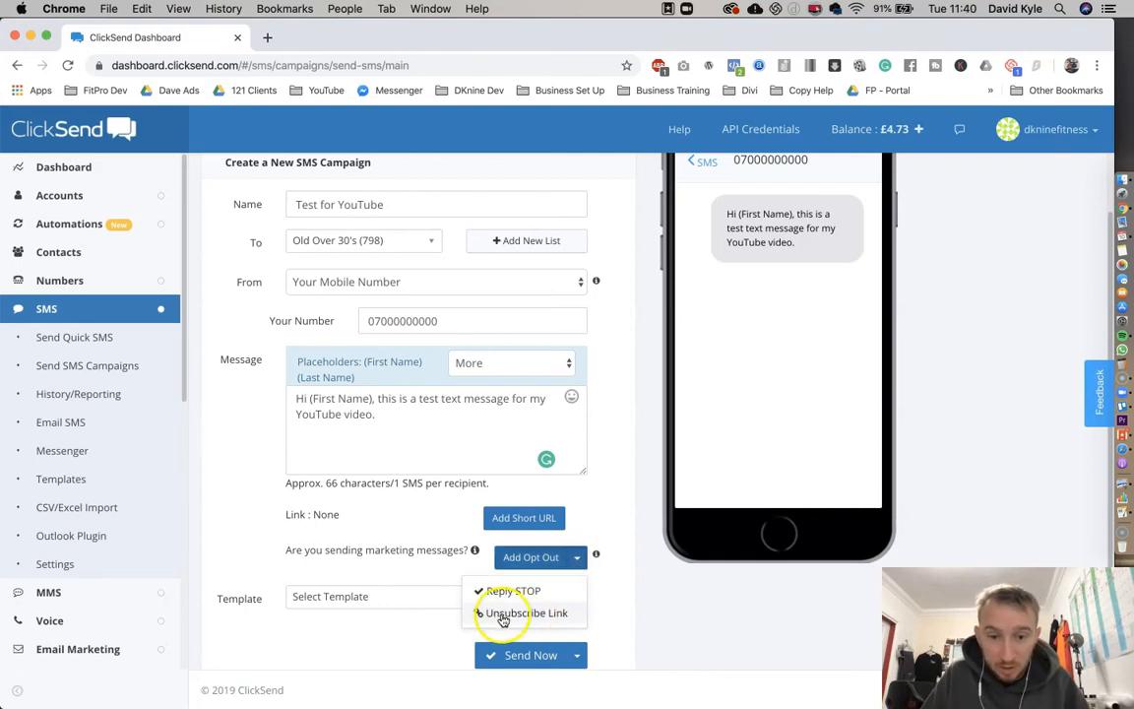
- Append an Unsubscribe Link opt-out (StopMsg.me) to the end of the message
click(525, 613)
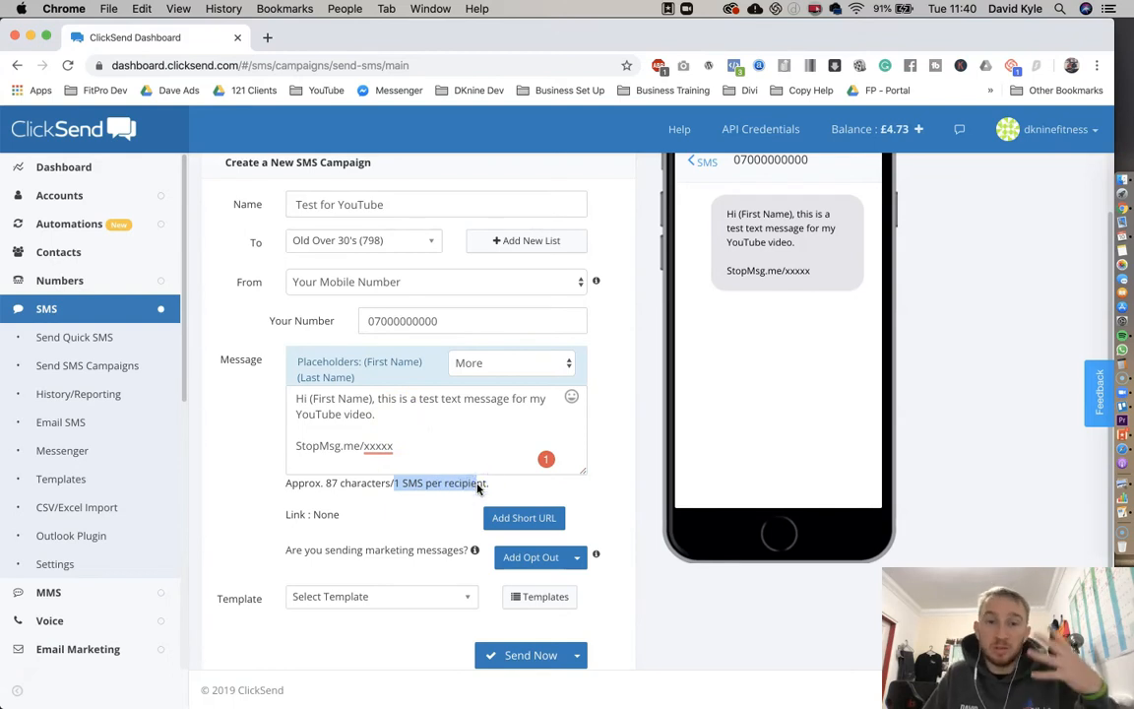
mouse_move(496, 483)
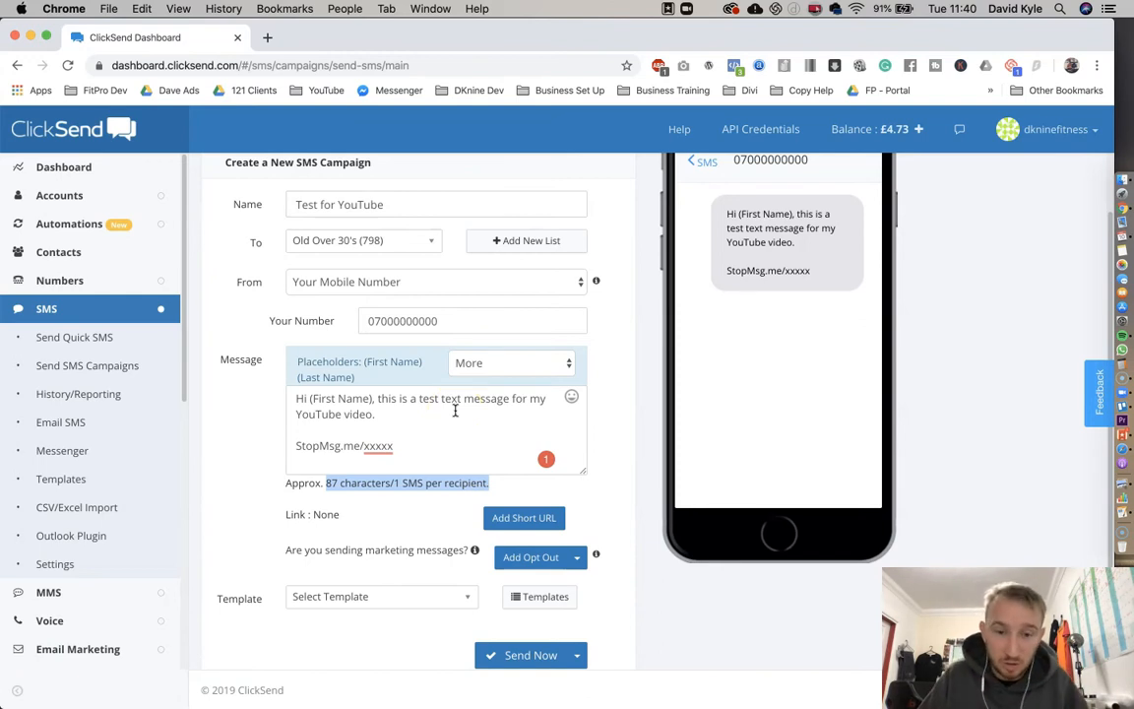
scroll(down, 3)
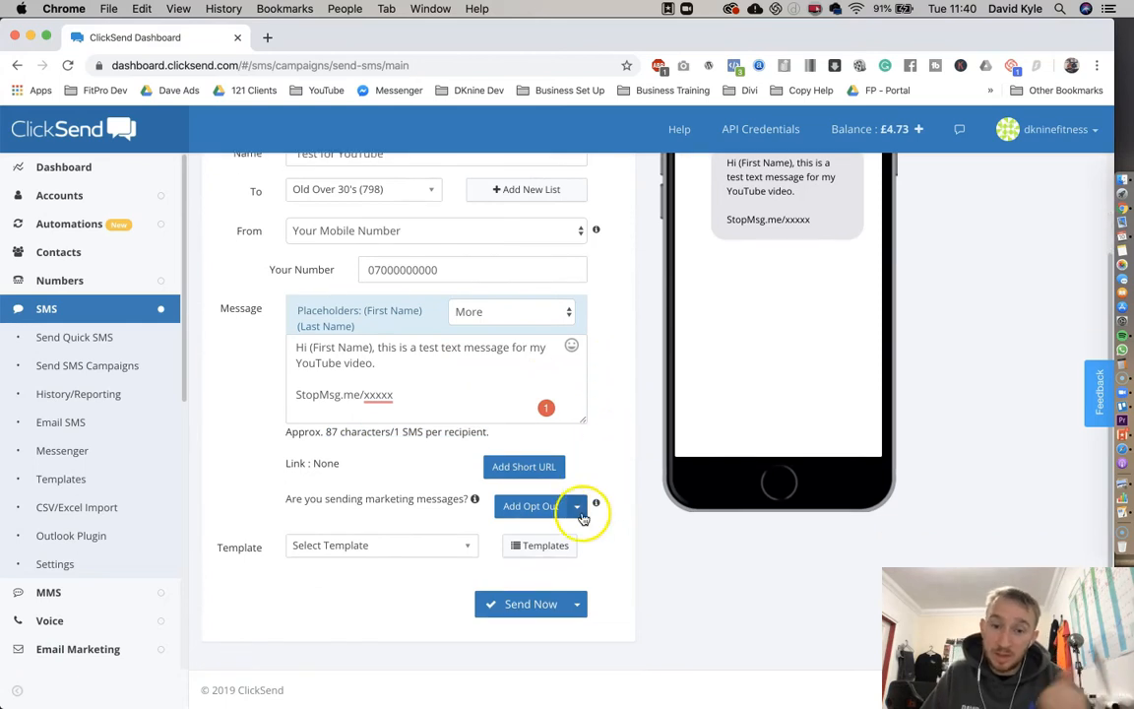
- Send Now to reach confirmation showing 784 recipients at £21.978, then return to Edit
click(532, 603)
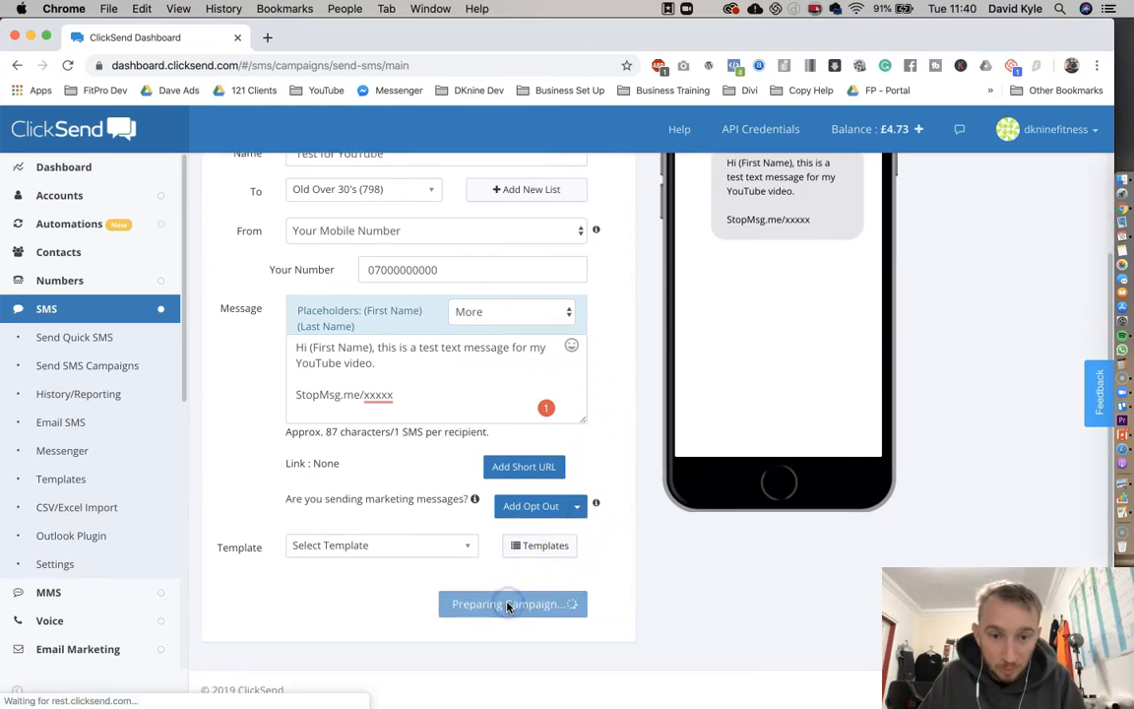
click(512, 603)
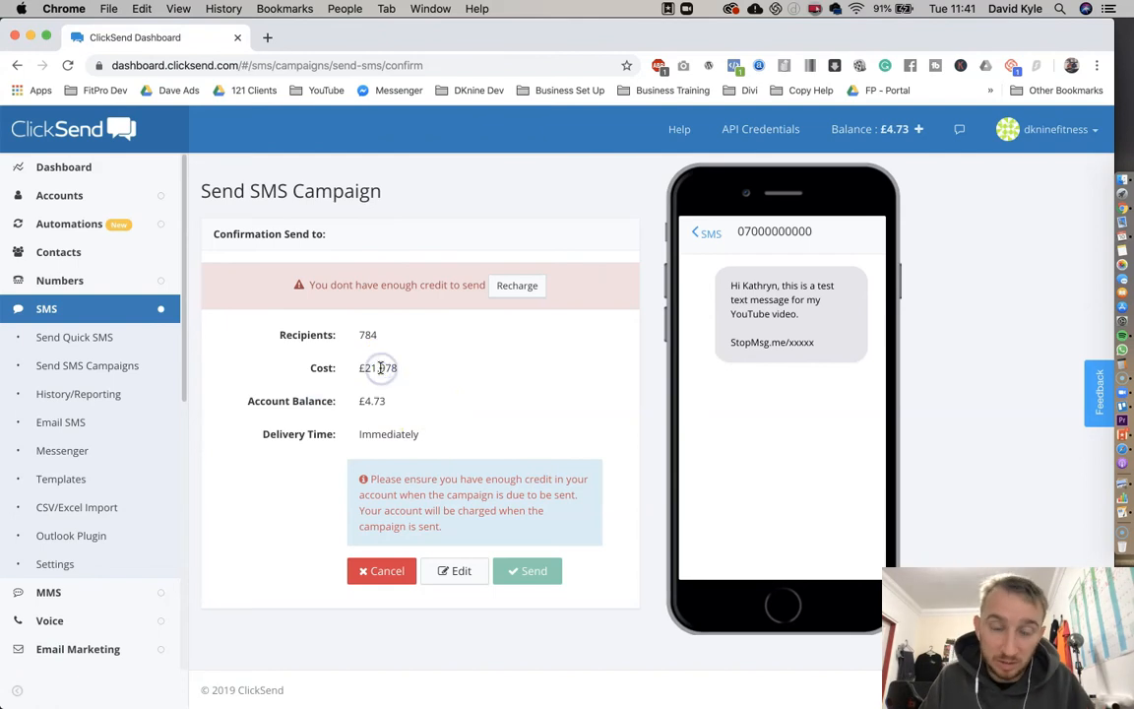
double_click(378, 368)
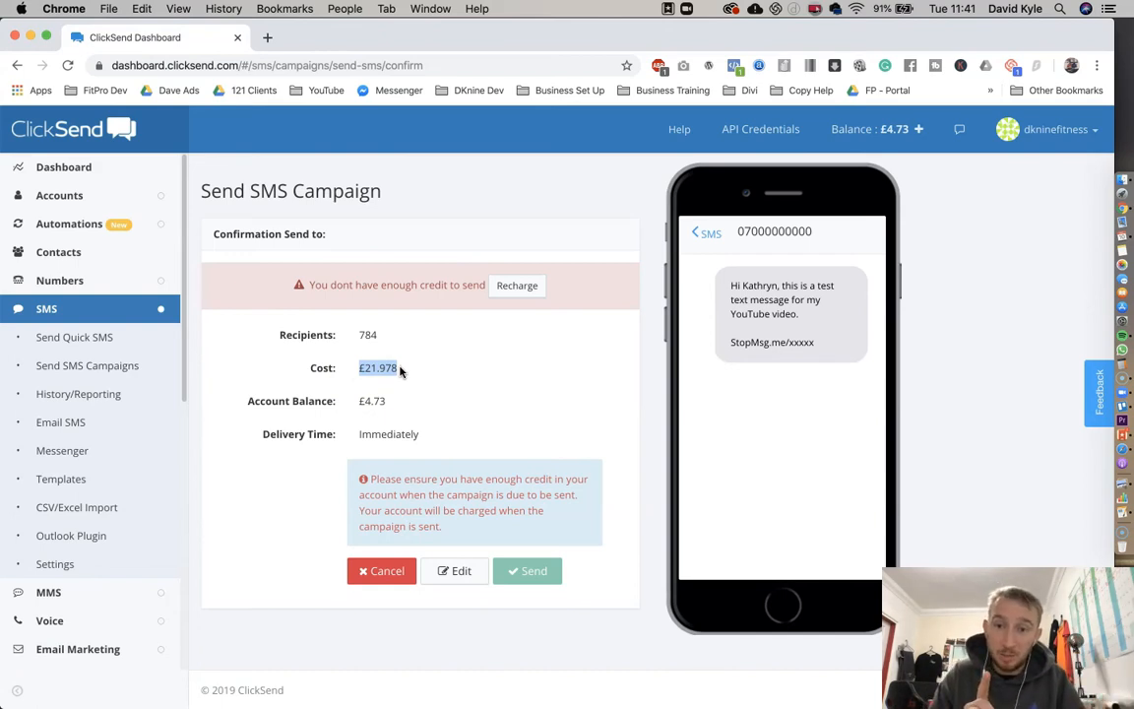
click(453, 571)
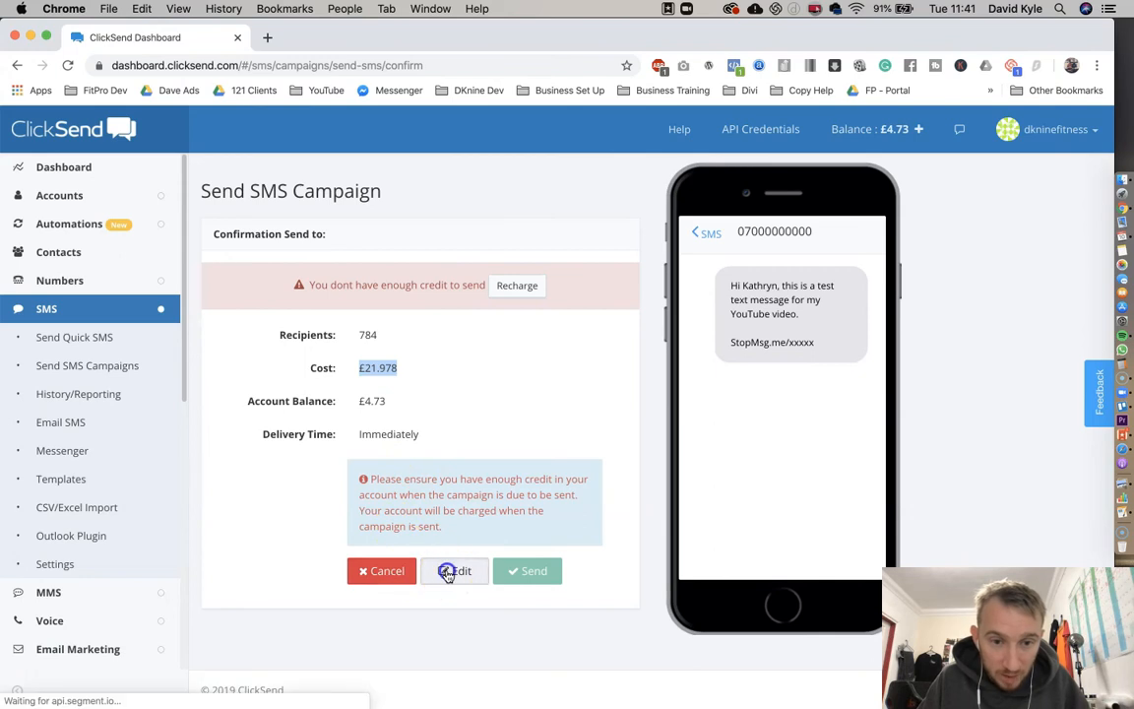
- Paste the sentence twice more into the message and Send Now again, cost rising to £43.957
click(453, 571)
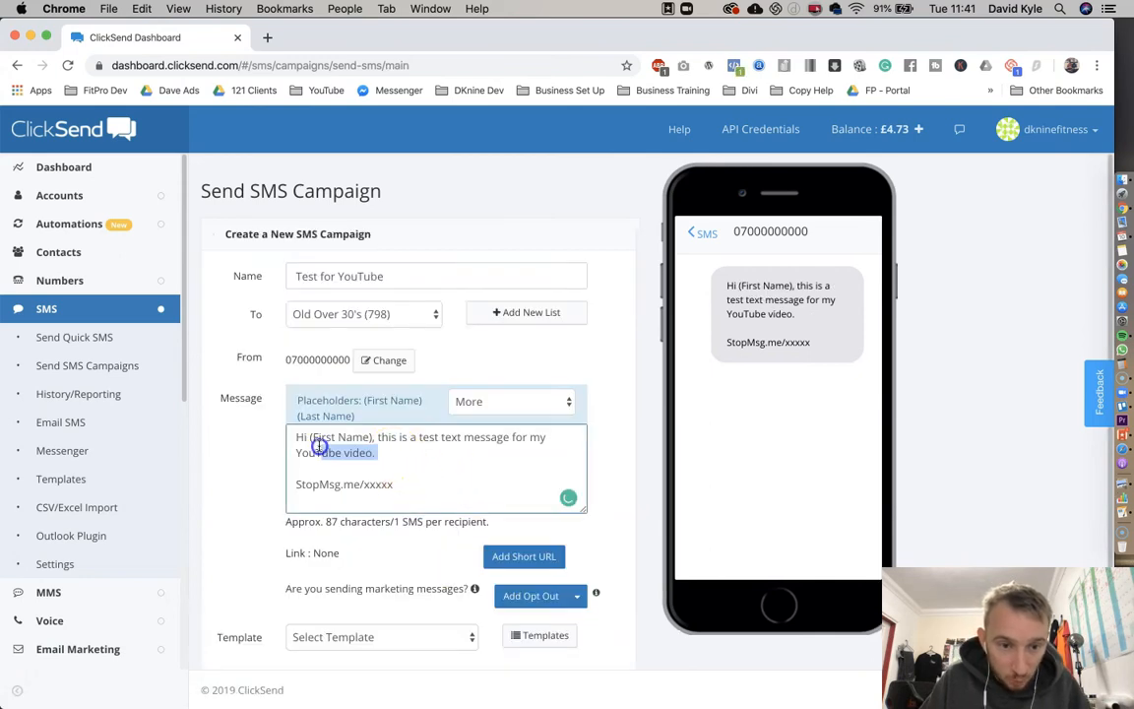
click(378, 451)
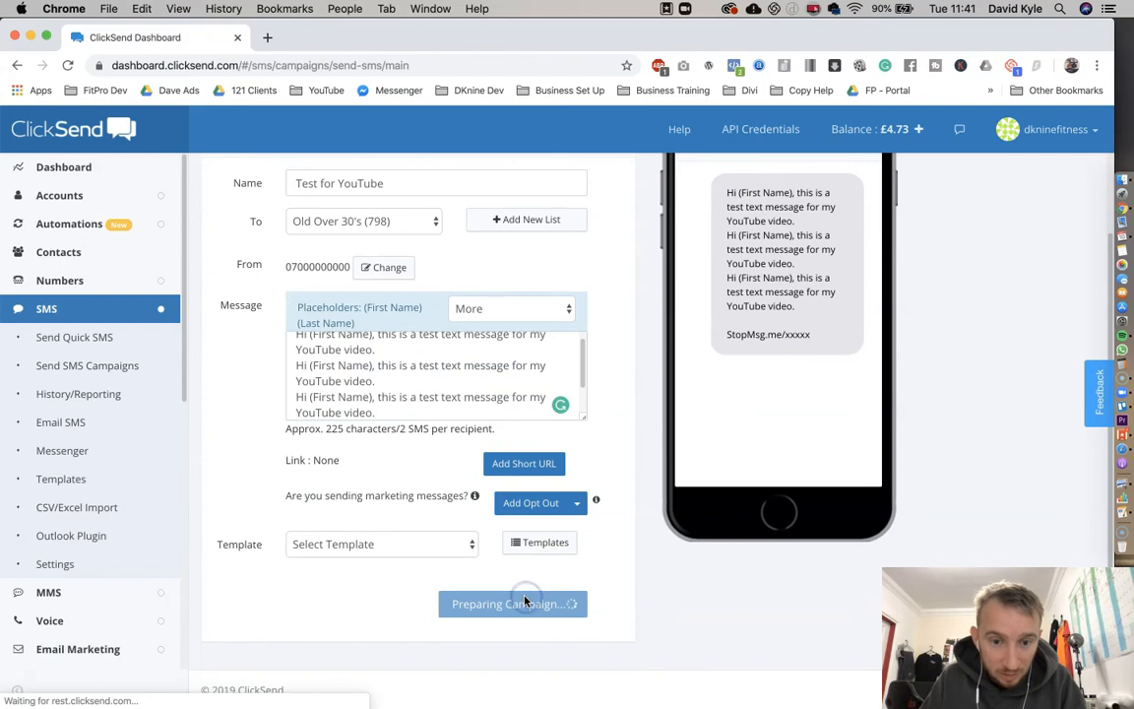
click(512, 603)
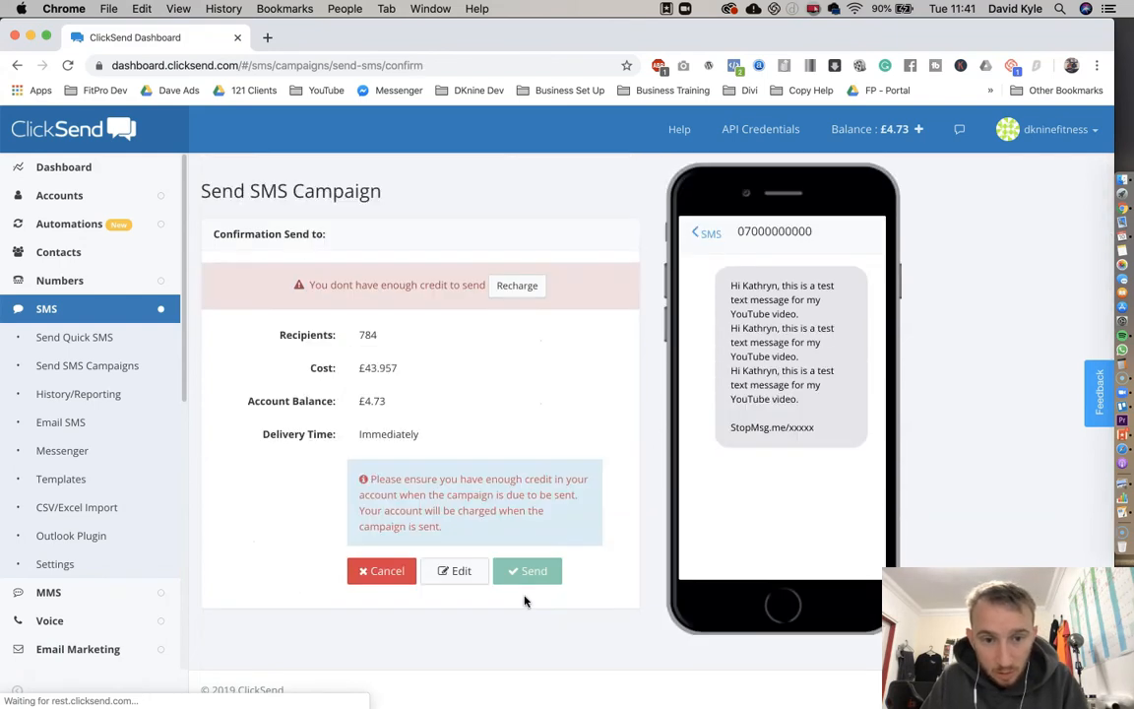